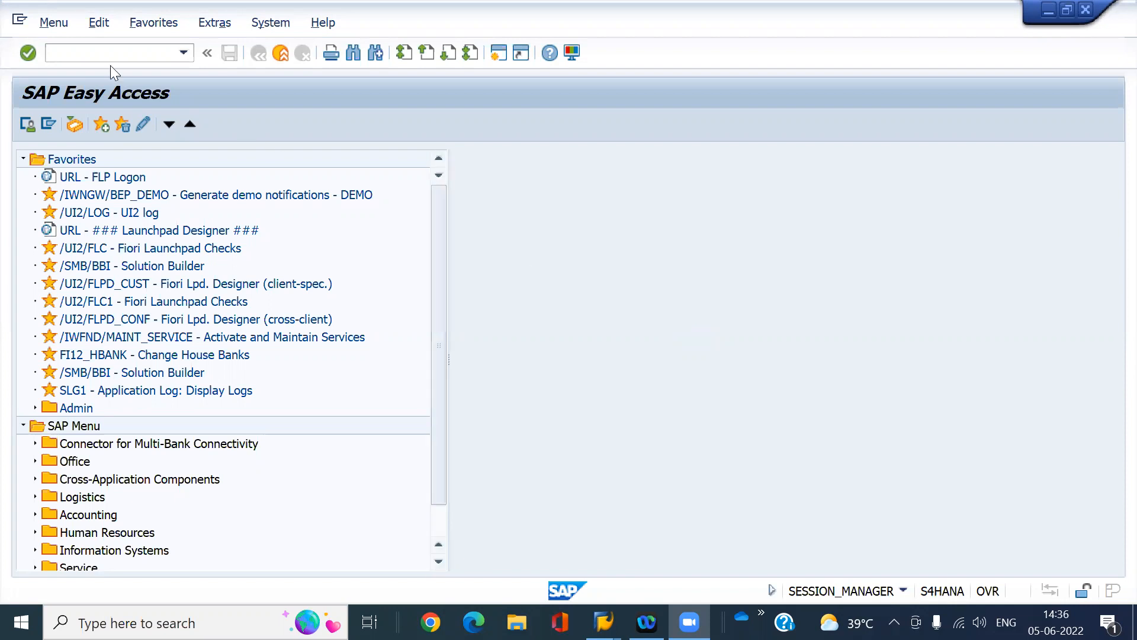
- Launch transaction SPRO from the SAP Easy Access command field
{"action": "left_click", "coordinate": [109, 52]}
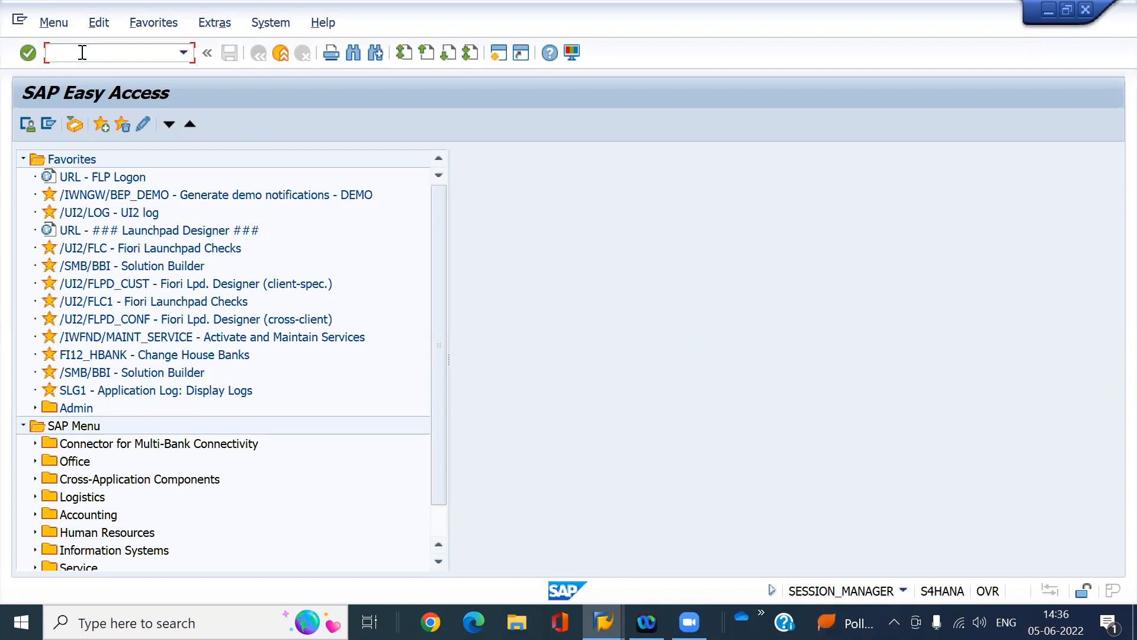
{"action": "type", "text": "V"}
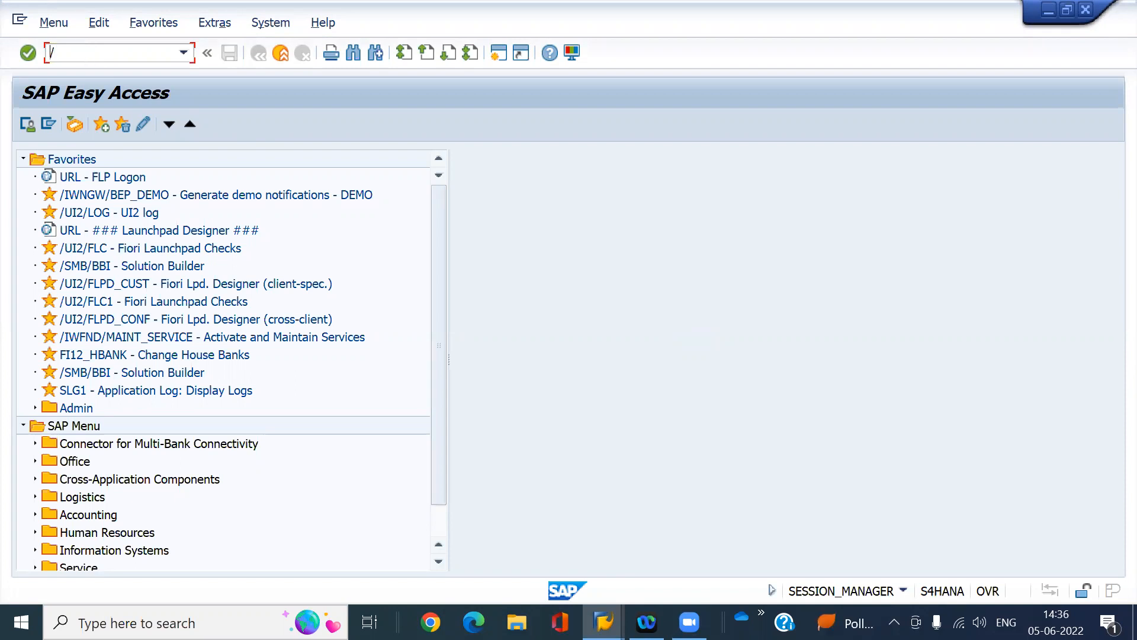
{"action": "type", "text": "sp"}
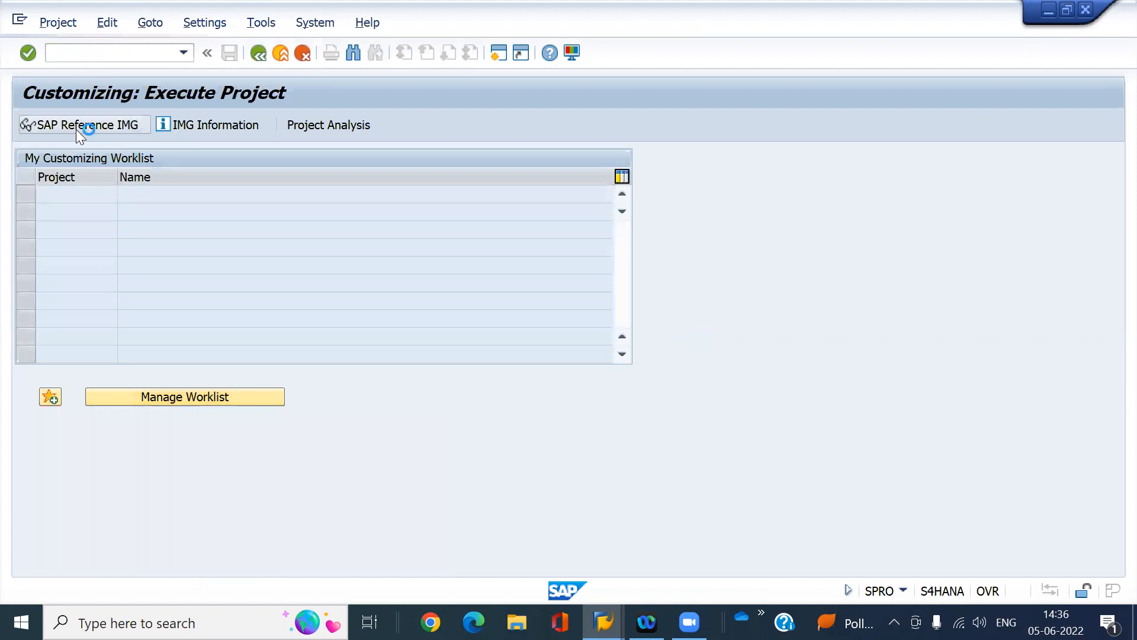
- Expand the Reference IMG from Materials Management to Set up Stock Transport Scheduling Agreement
{"action": "left_click", "coordinate": [81, 124]}
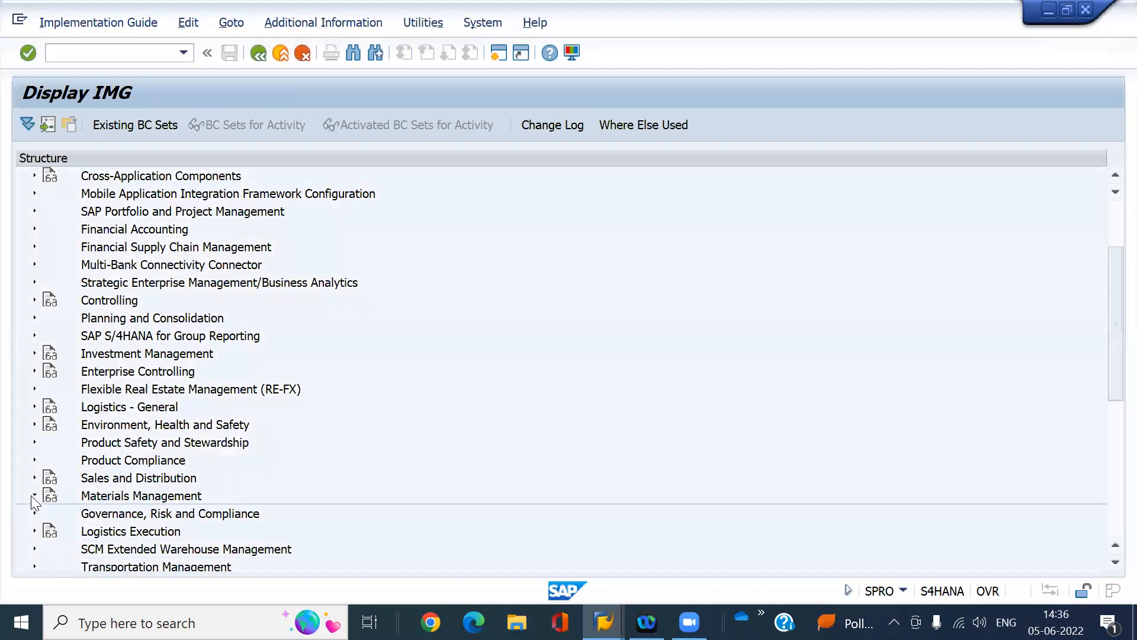
{"action": "left_click", "coordinate": [34, 495]}
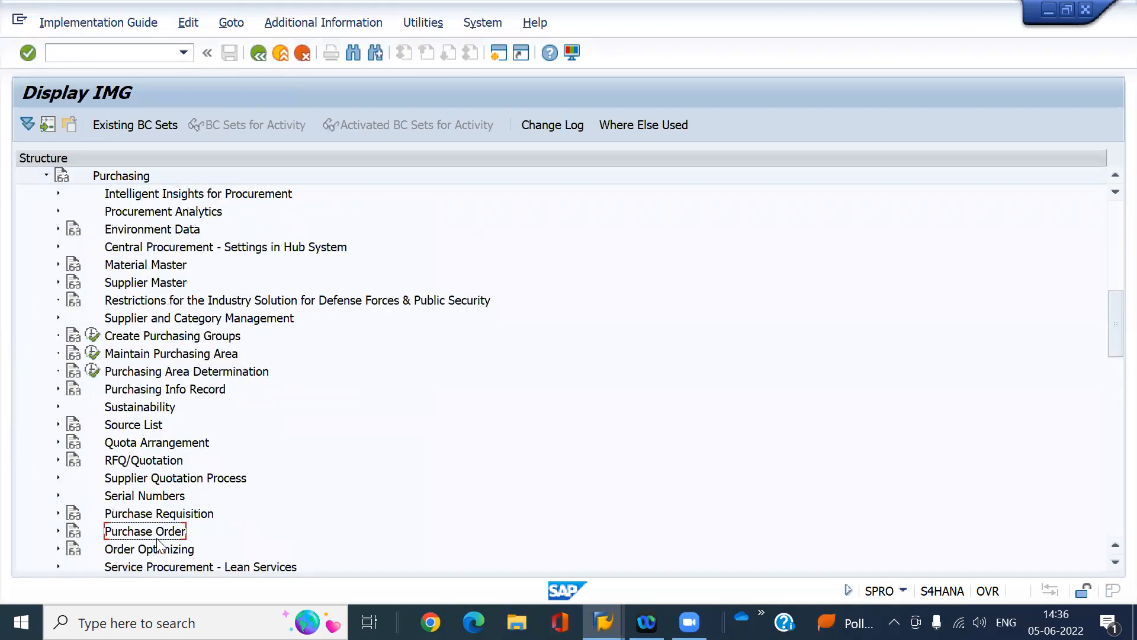
{"action": "scroll", "scroll_direction": "down", "scroll_amount": 3}
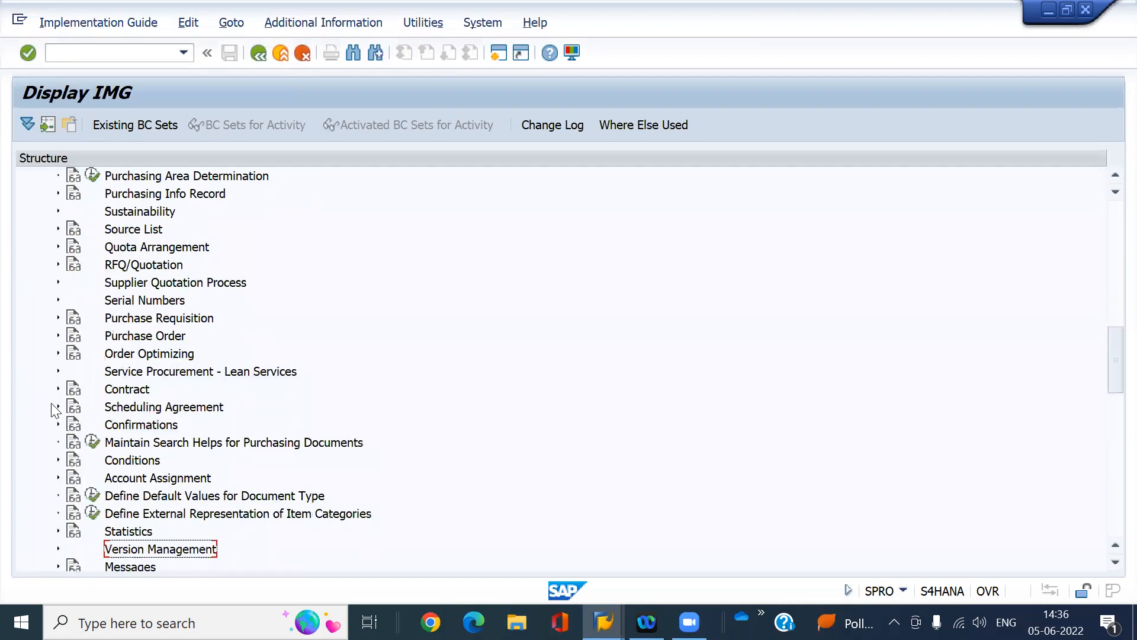
{"action": "left_click", "coordinate": [57, 407]}
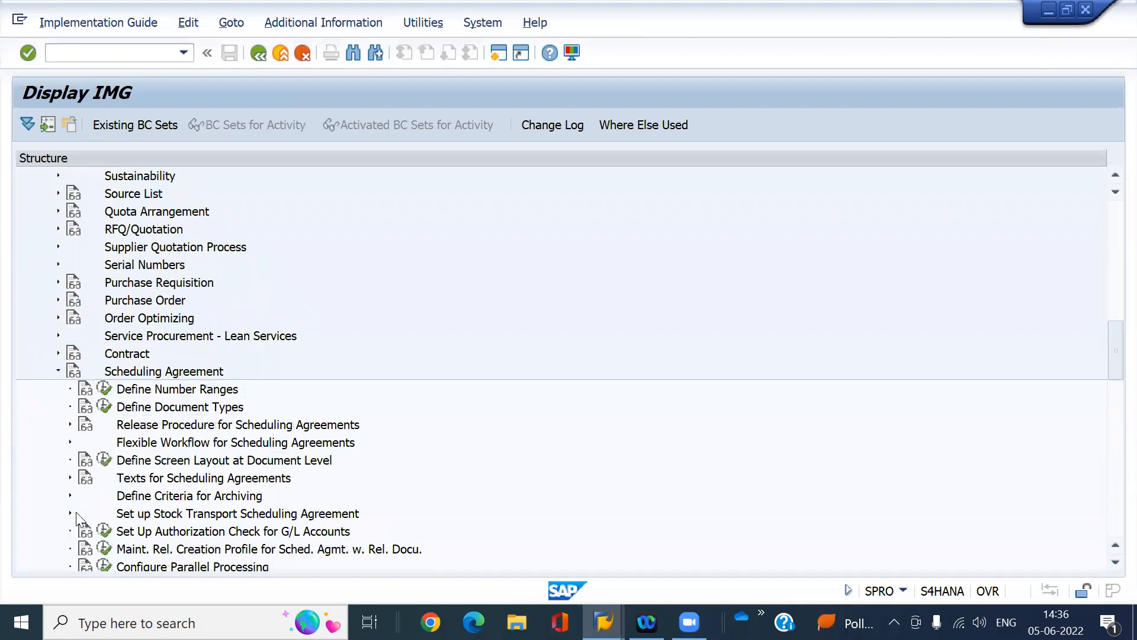
{"action": "left_click", "coordinate": [70, 513]}
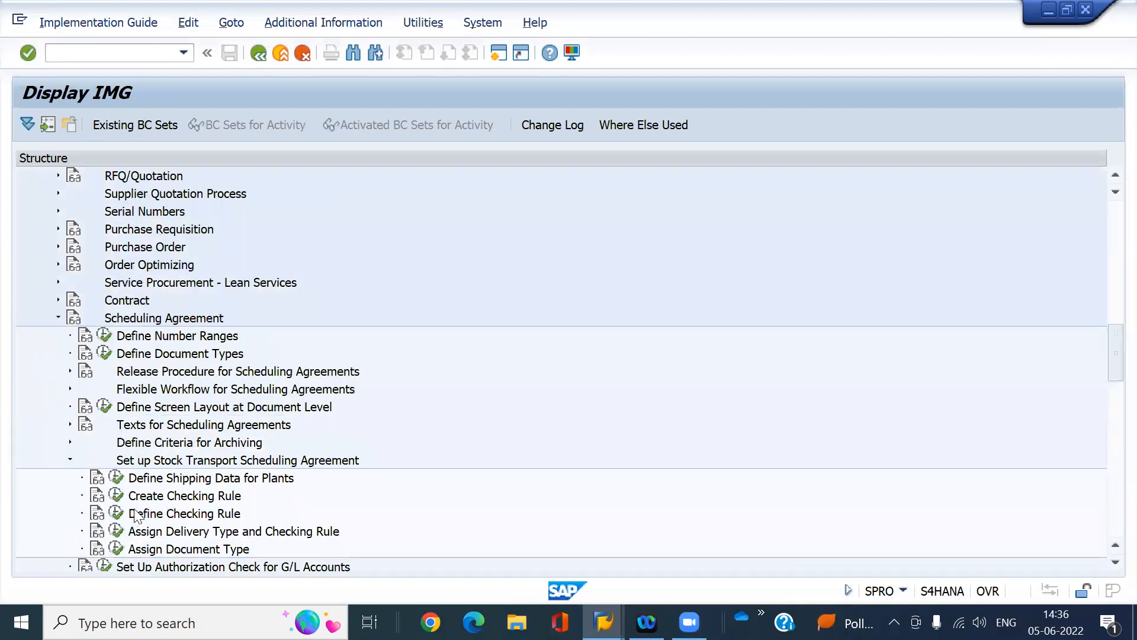
{"action": "mouse_move", "coordinate": [130, 507]}
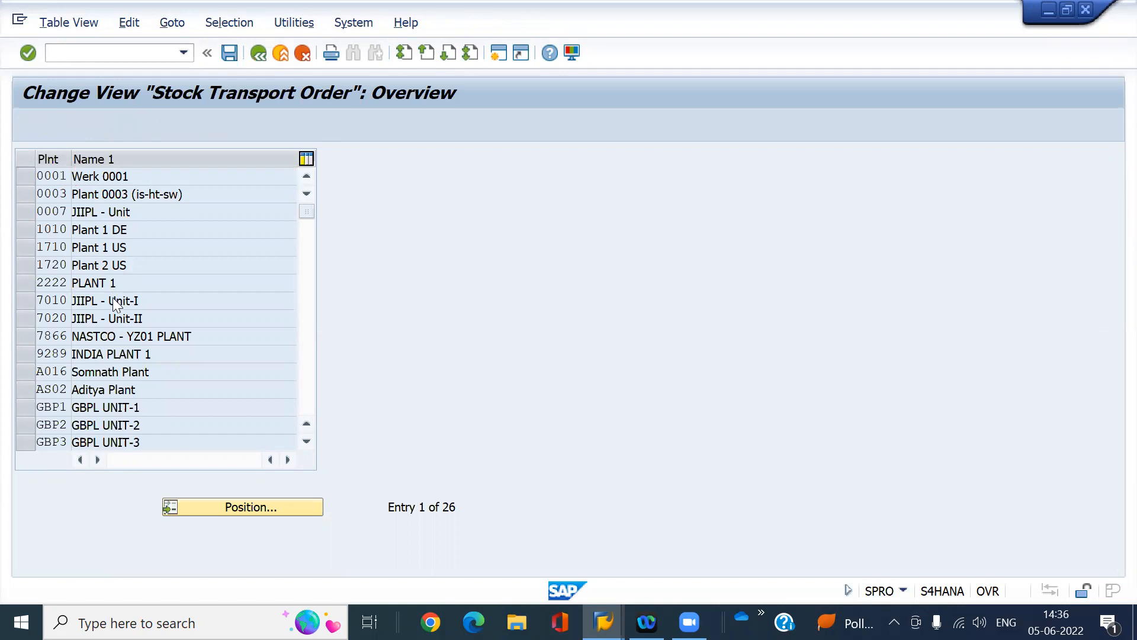
- Inspect the shipping data details of plant 7010, then of another plant
{"action": "double_click", "coordinate": [105, 300]}
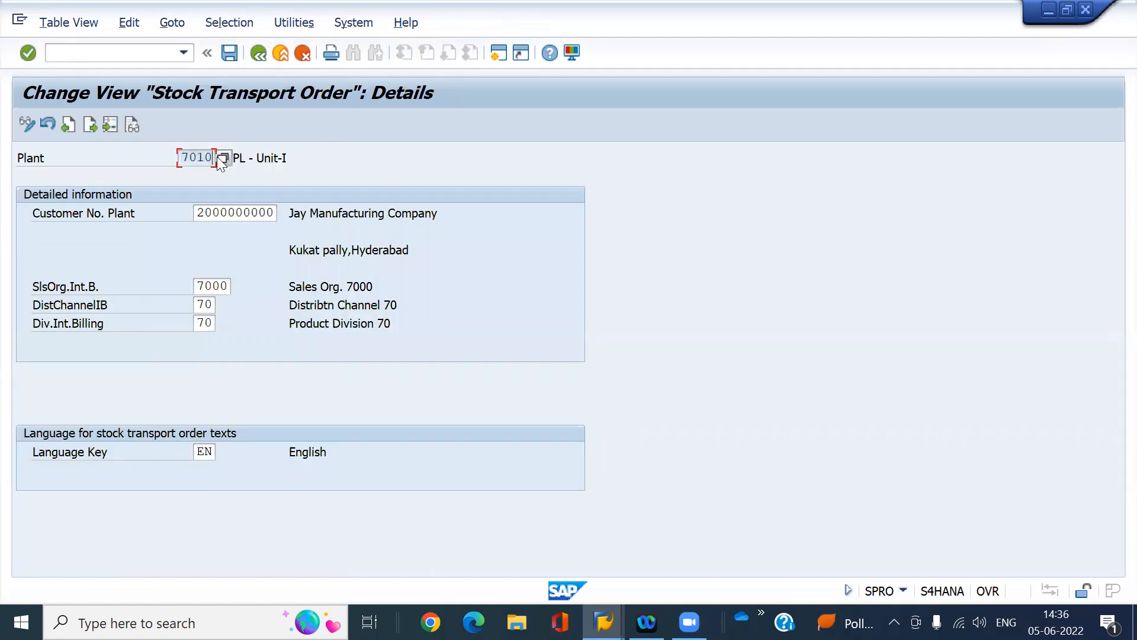
{"action": "left_click", "coordinate": [224, 157]}
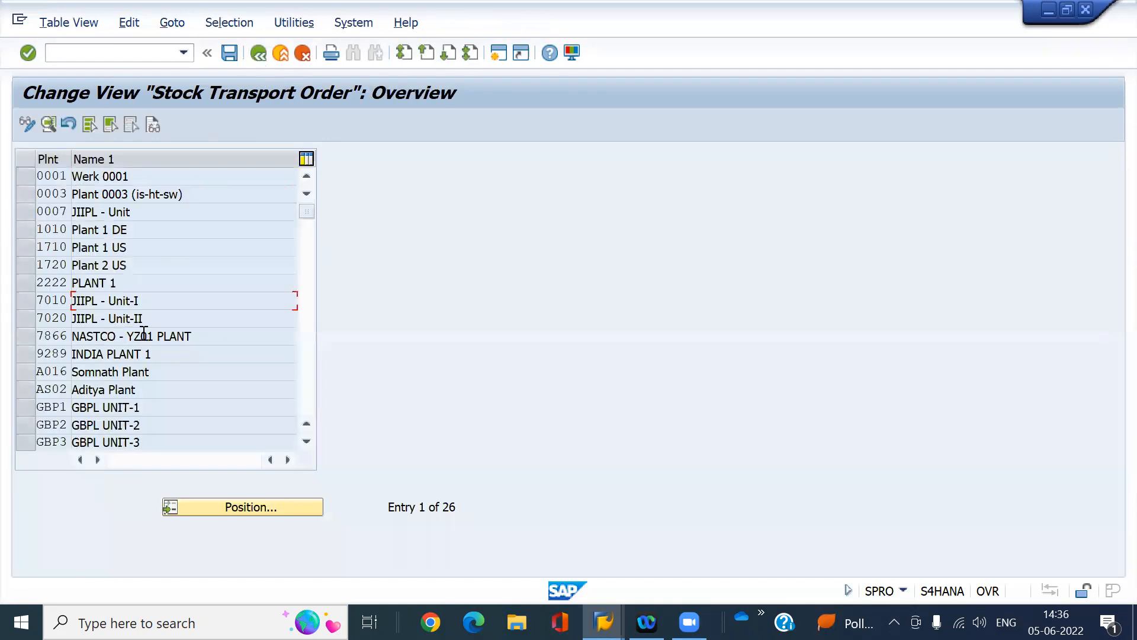
{"action": "double_click", "coordinate": [103, 317]}
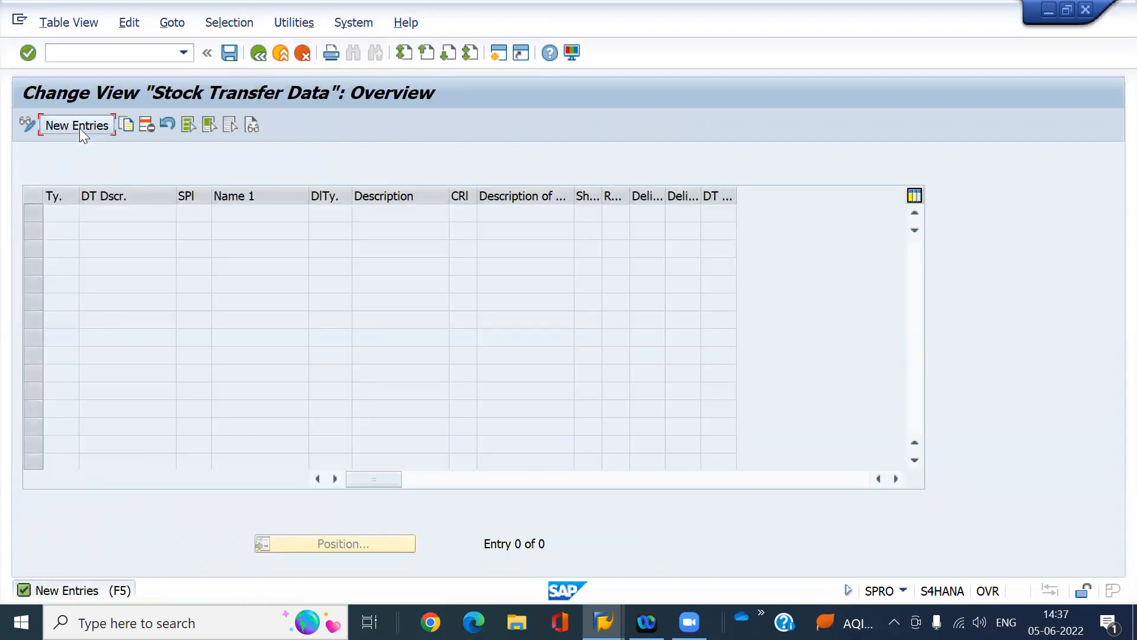
- Add and save stock transfer data: type LU, supplying plant 7010, delivery NL, checking rule RP
{"action": "left_click", "coordinate": [75, 125]}
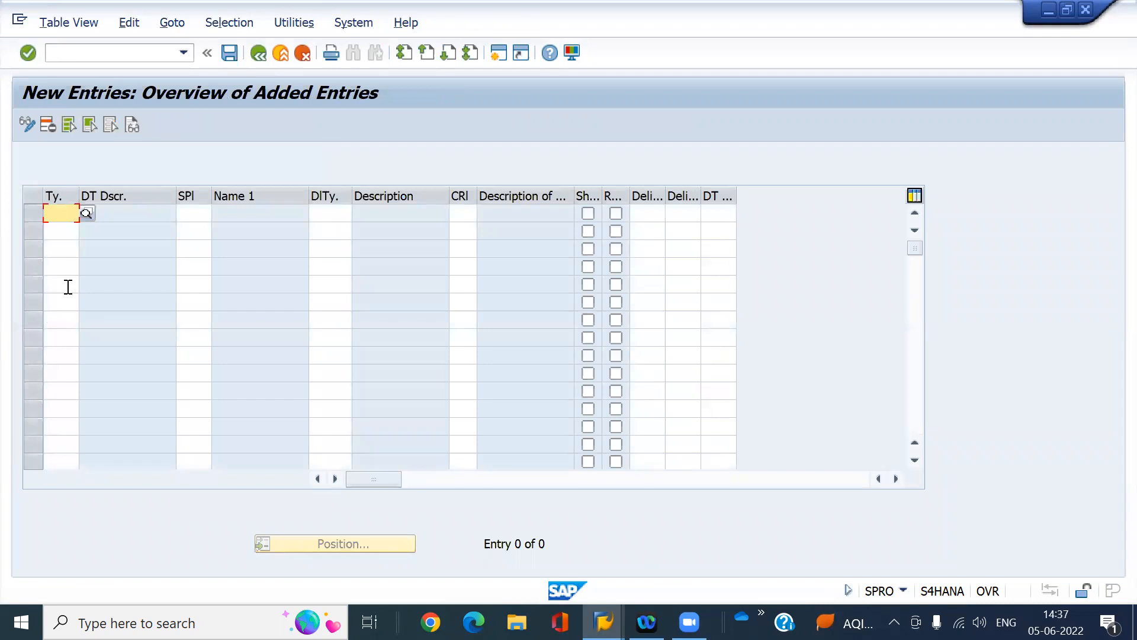
{"action": "type", "text": "7010"}
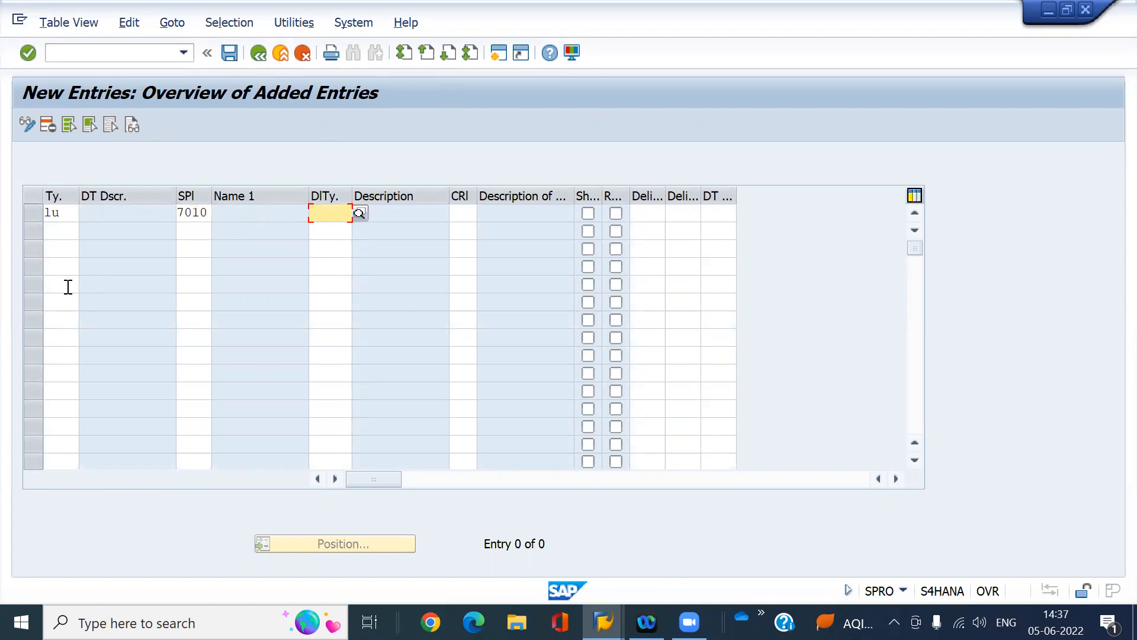
{"action": "type", "text": "r"}
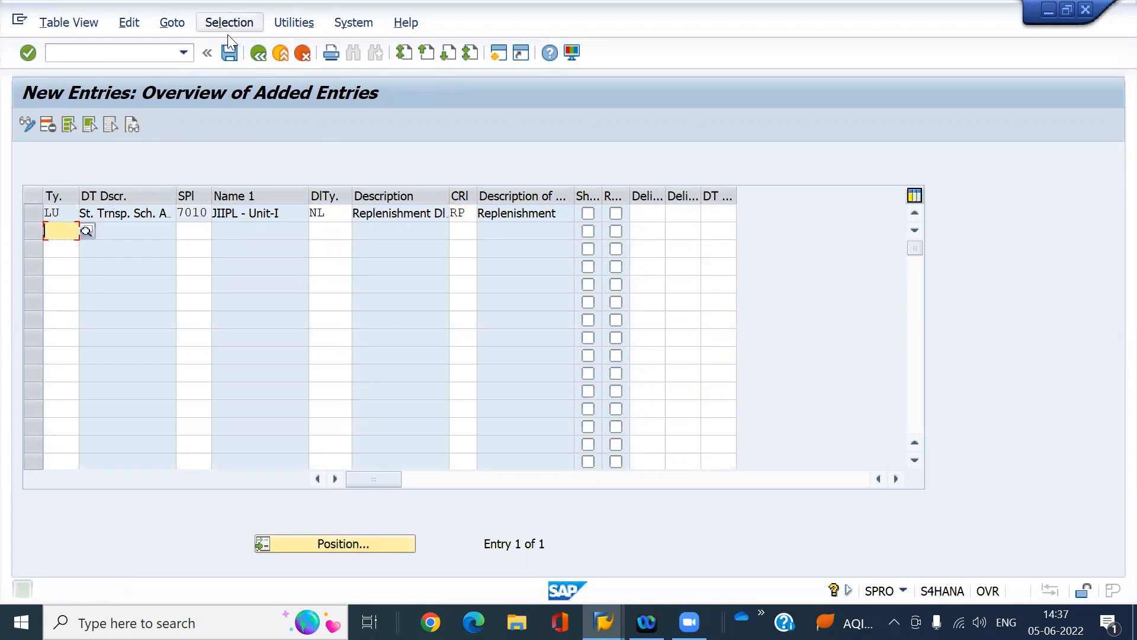
{"action": "left_click", "coordinate": [259, 52]}
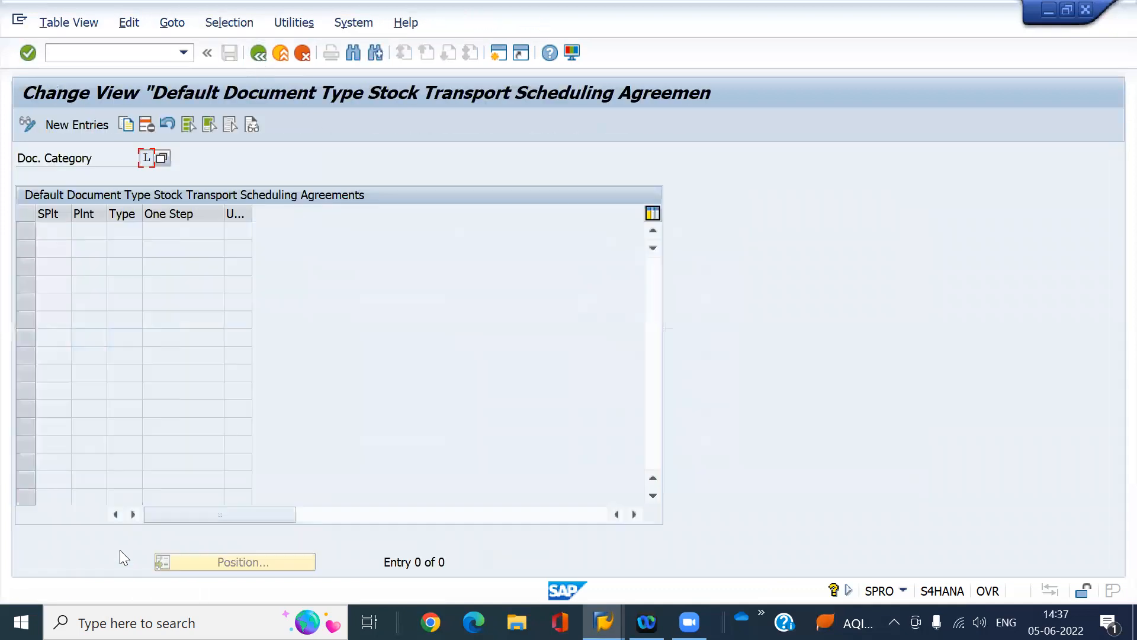
- Assign LU as default document type from supplying plant 7010 to plant 7020
{"action": "left_click", "coordinate": [75, 124]}
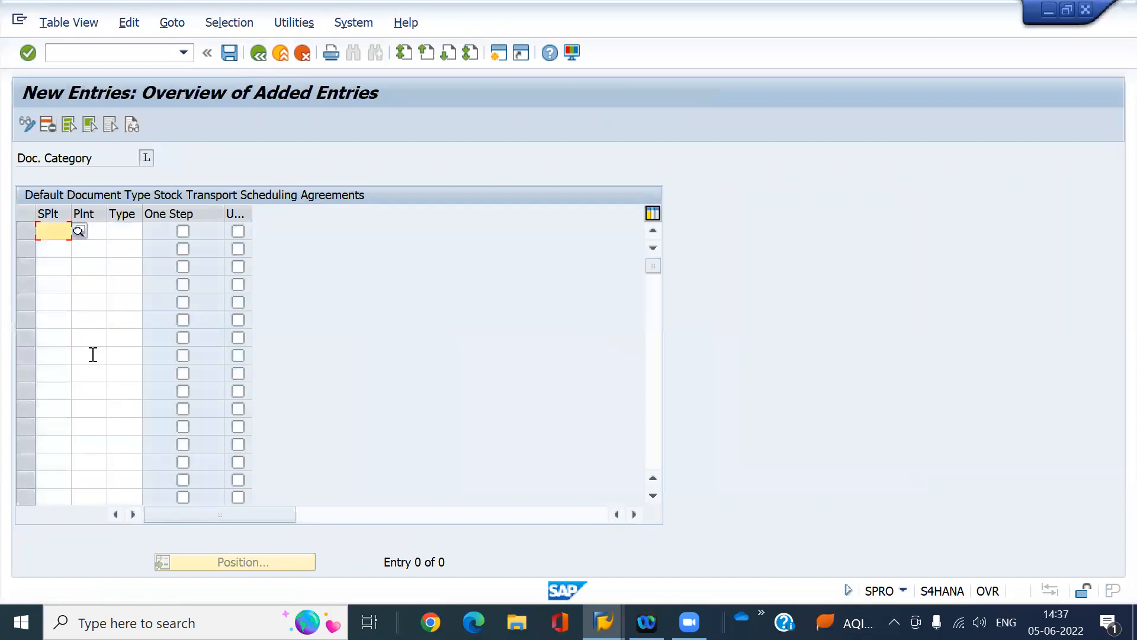
{"action": "type", "text": "7010"}
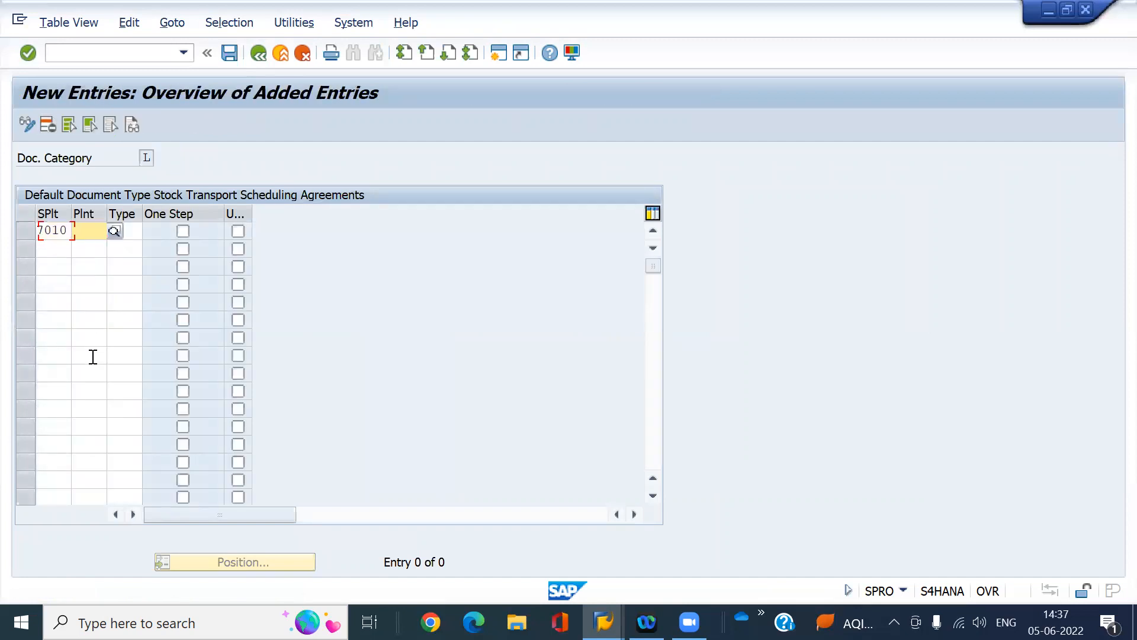
{"action": "type", "text": "7020"}
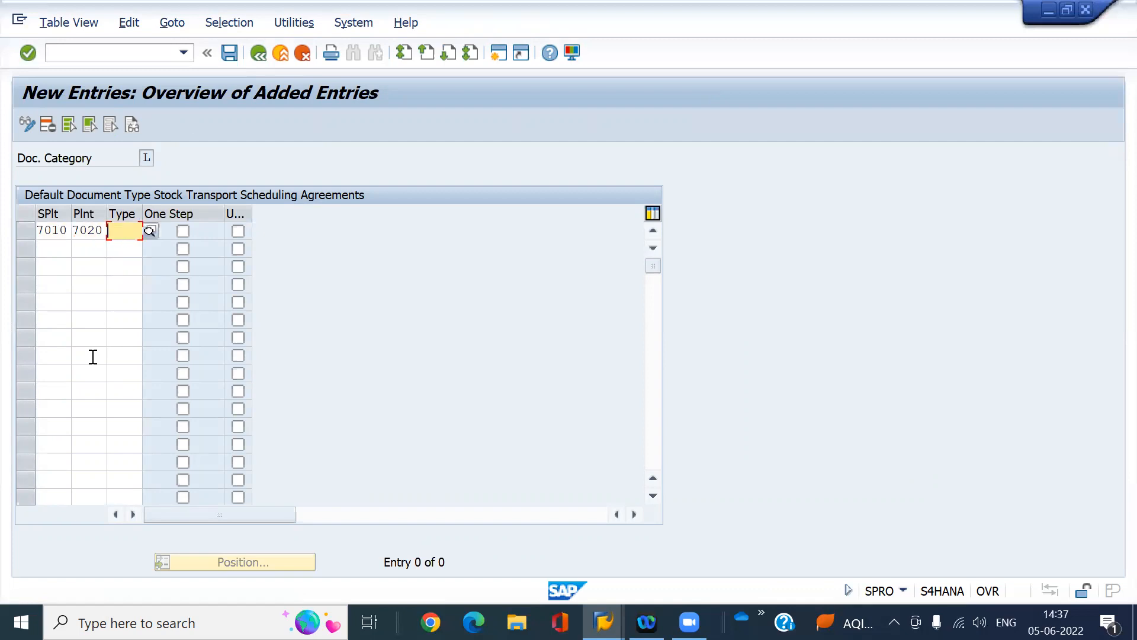
{"action": "type", "text": "lu"}
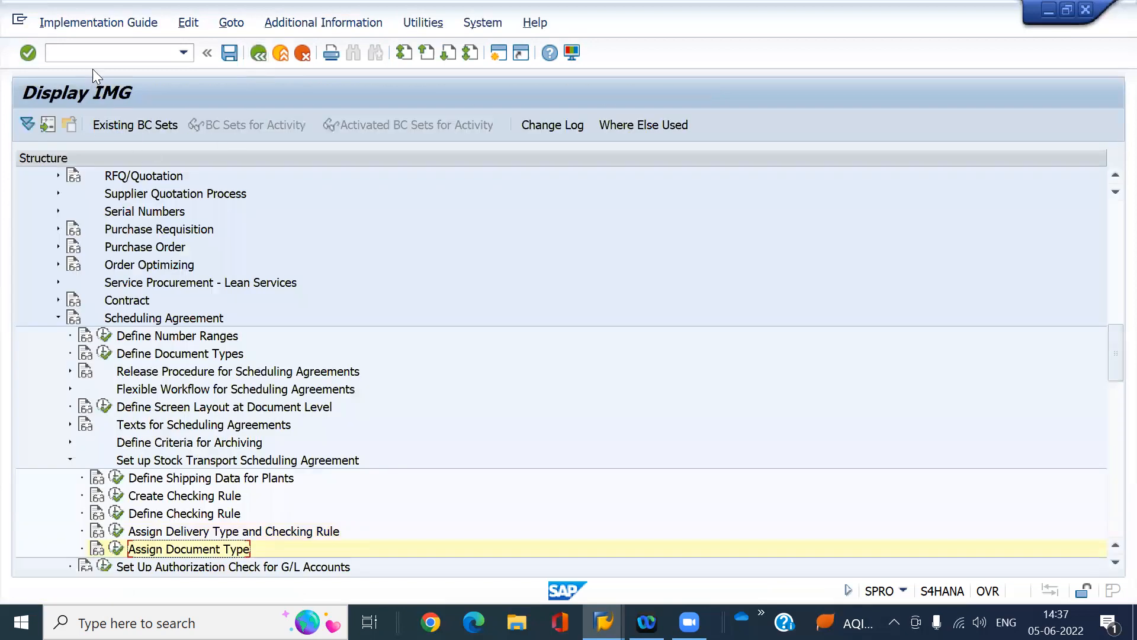
{"action": "type", "text": "/o"}
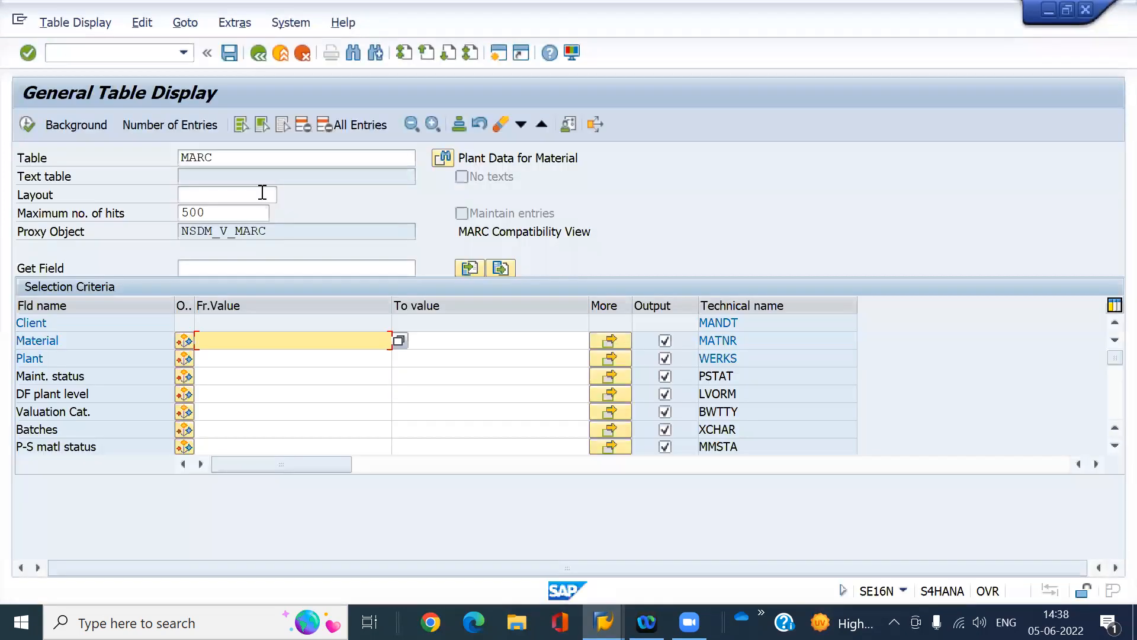
- Query table MARC for material RM80A105 and review its plants 0007, 7010 and 7020
{"action": "type", "text": "h"}
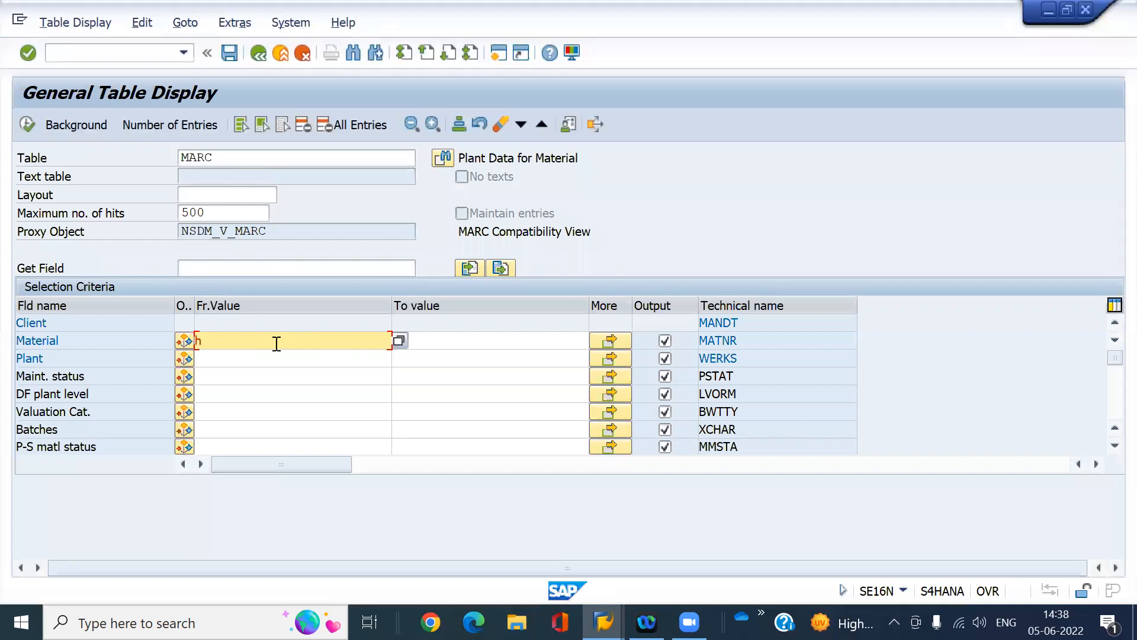
{"action": "type", "text": "rm80a105"}
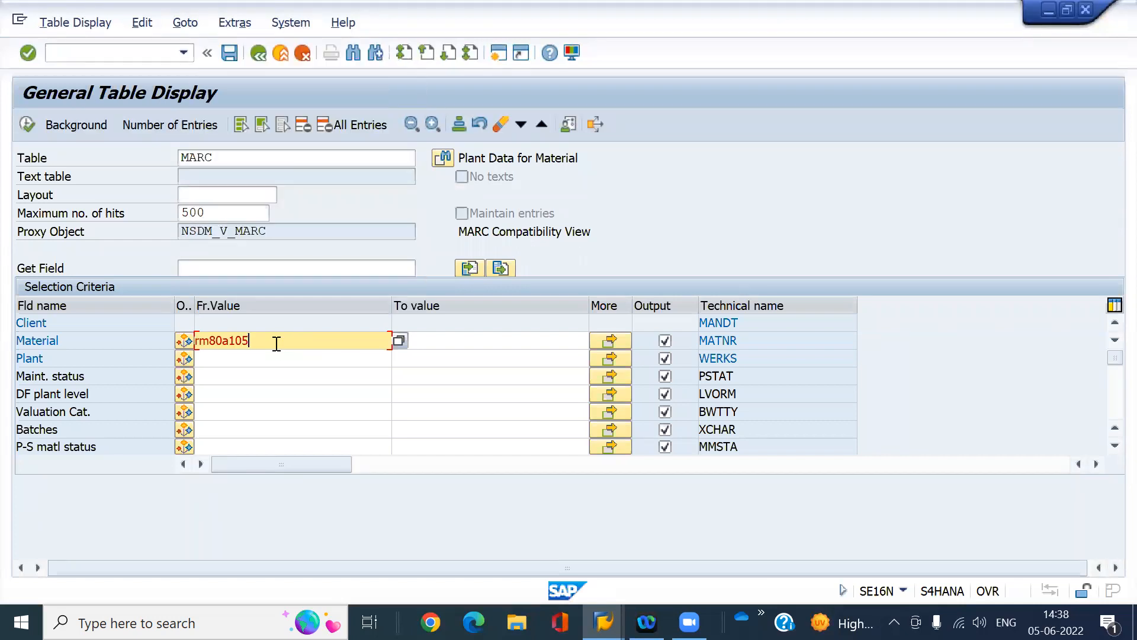
{"action": "left_click", "coordinate": [27, 123]}
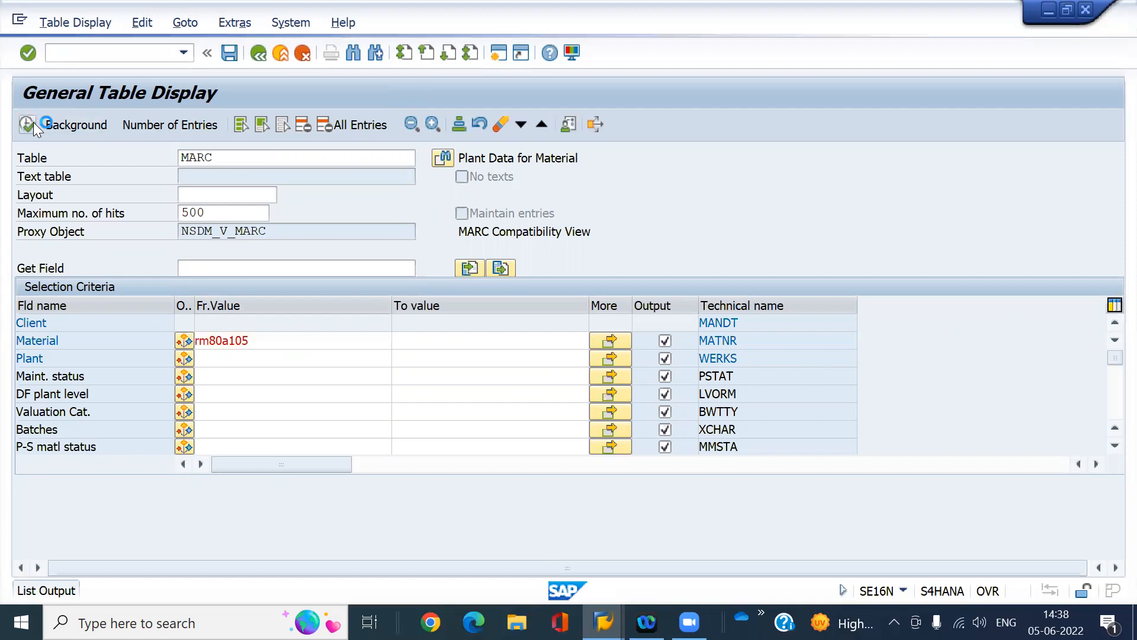
{"action": "left_click", "coordinate": [27, 124]}
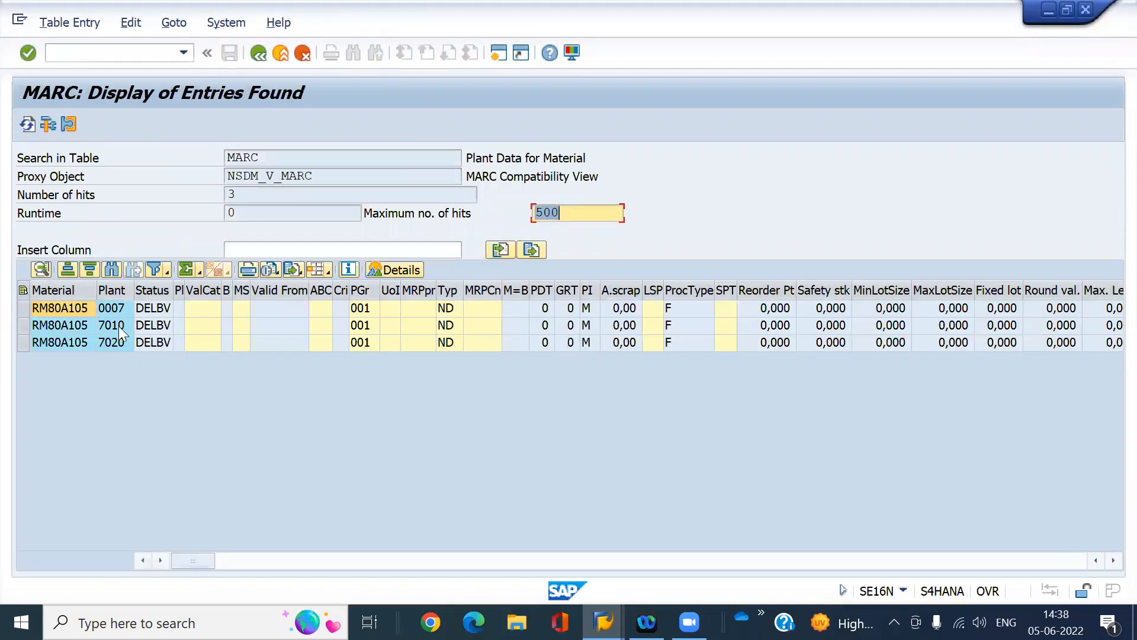
{"action": "left_click", "coordinate": [111, 343]}
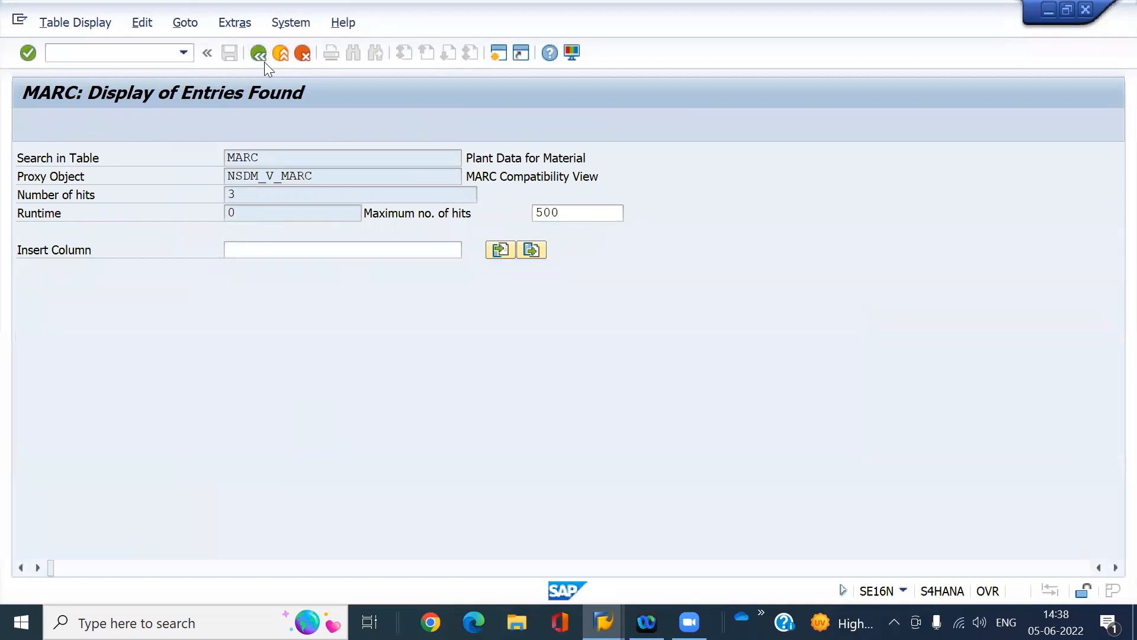
{"action": "left_click", "coordinate": [258, 52]}
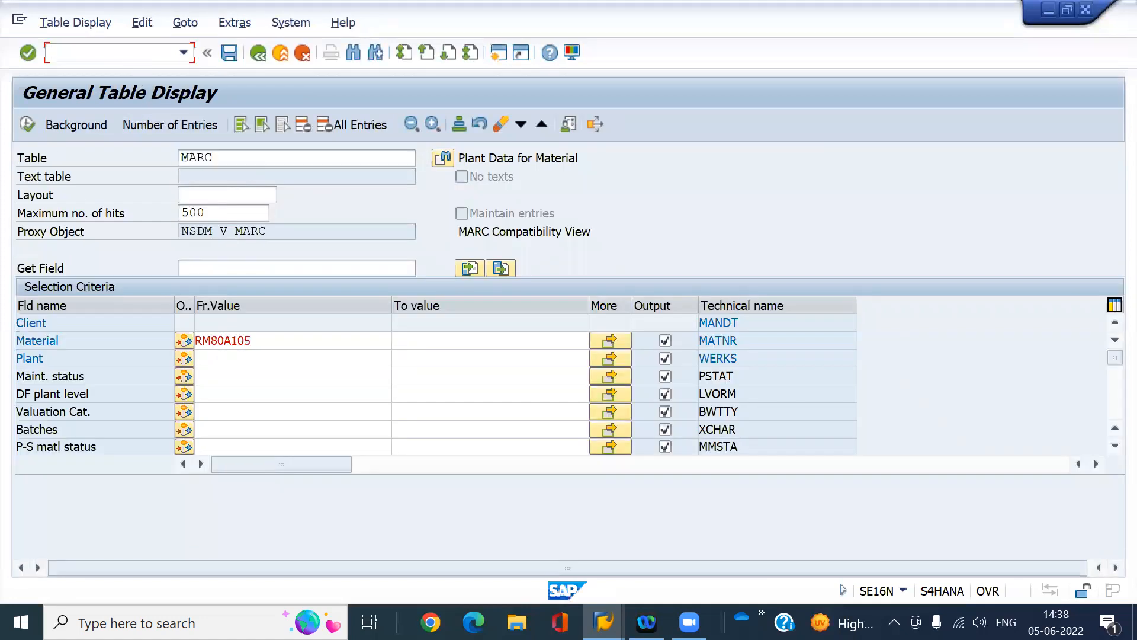
{"action": "type", "text": "/nmm"}
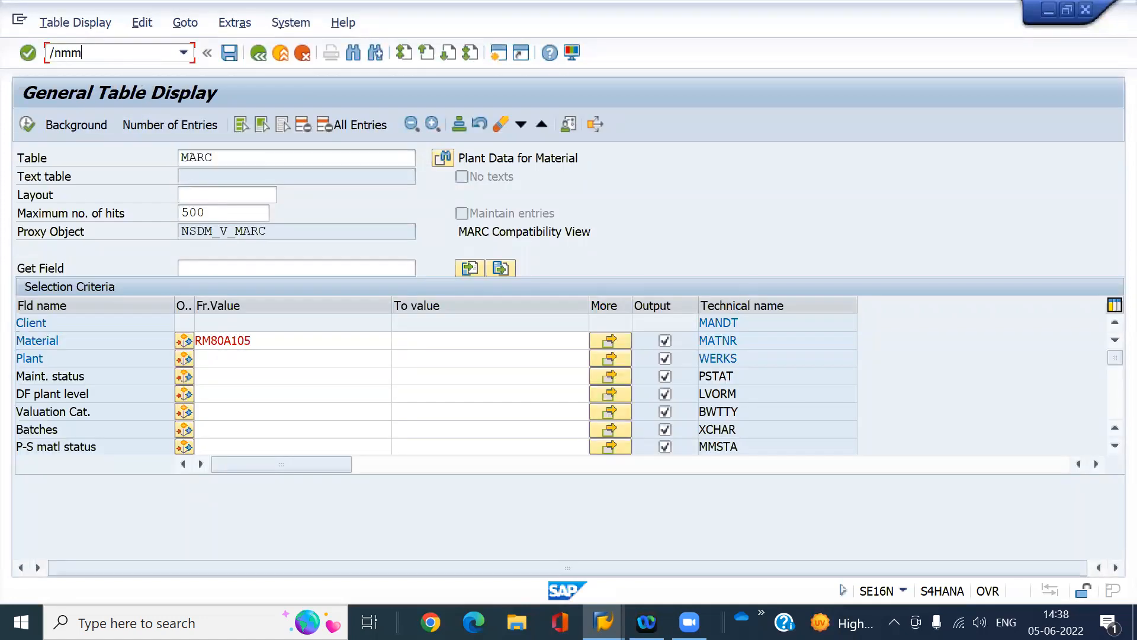
{"action": "key", "text": "Enter"}
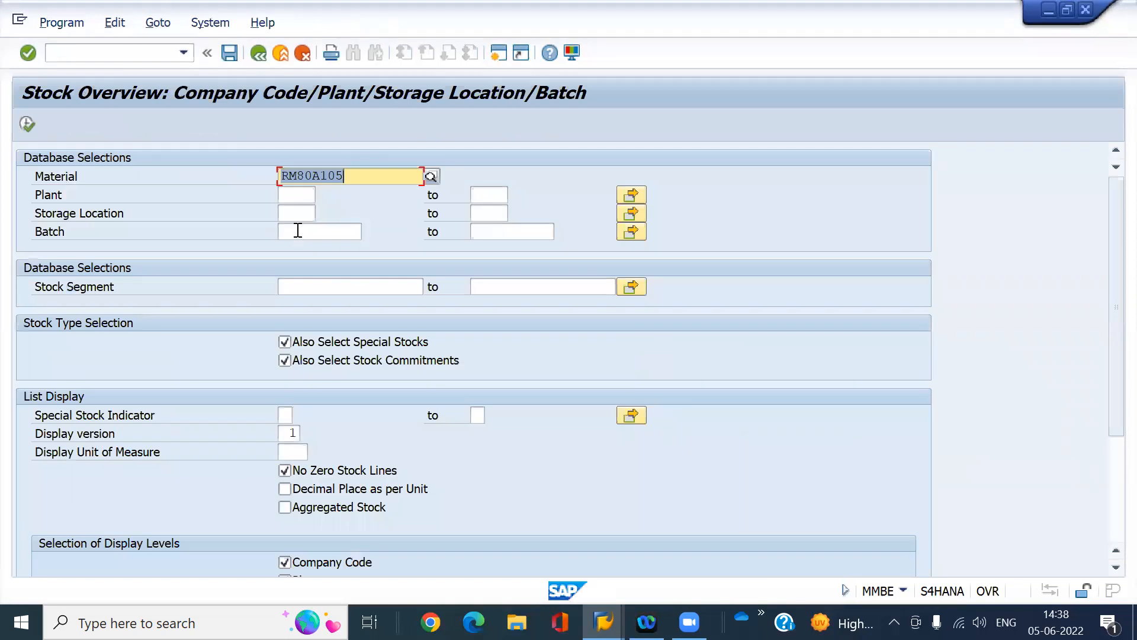
{"action": "type", "text": "7010"}
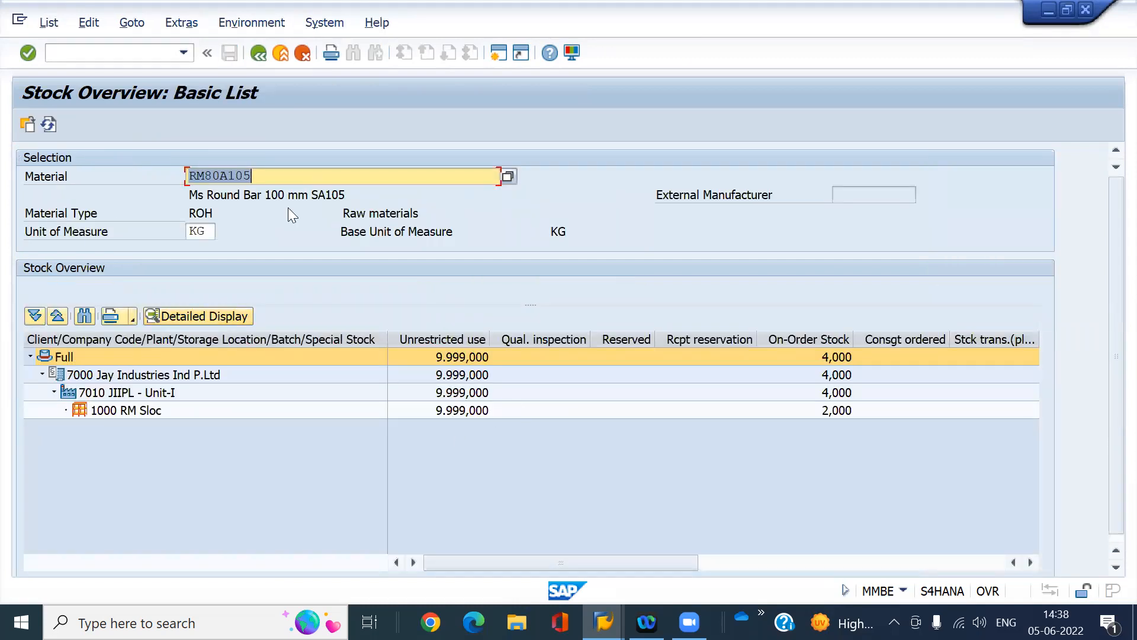
{"action": "left_click", "coordinate": [109, 52]}
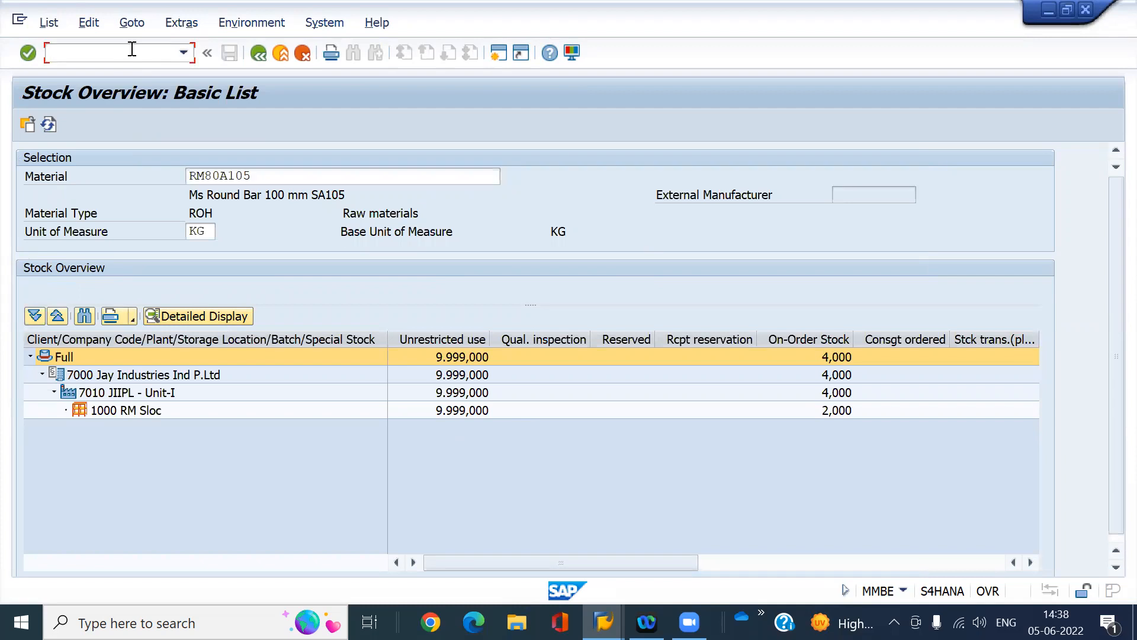
{"action": "type", "text": "/n"}
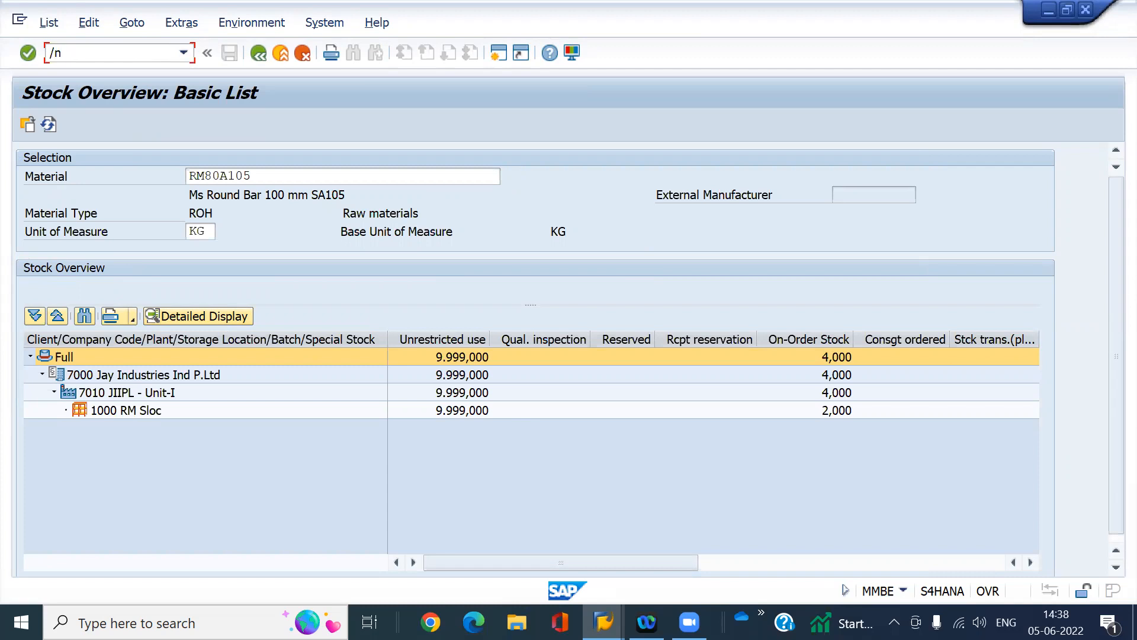
{"action": "type", "text": "me"}
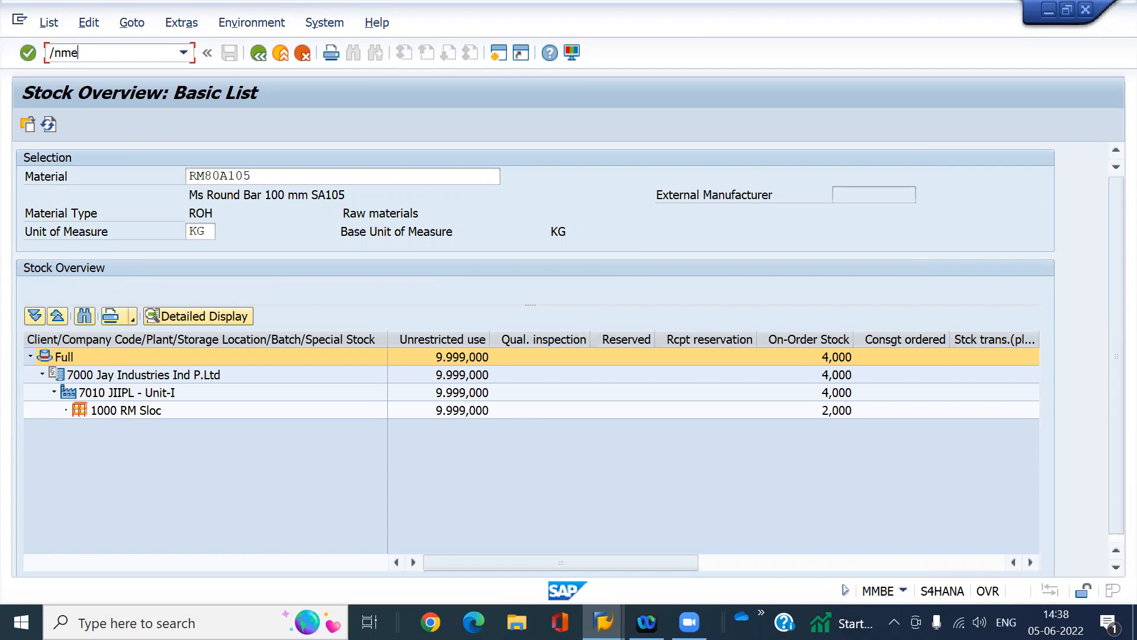
- Start an LU scheduling agreement from supplying plant 7010 with validity end 05.10.2022
{"action": "key", "text": "Enter"}
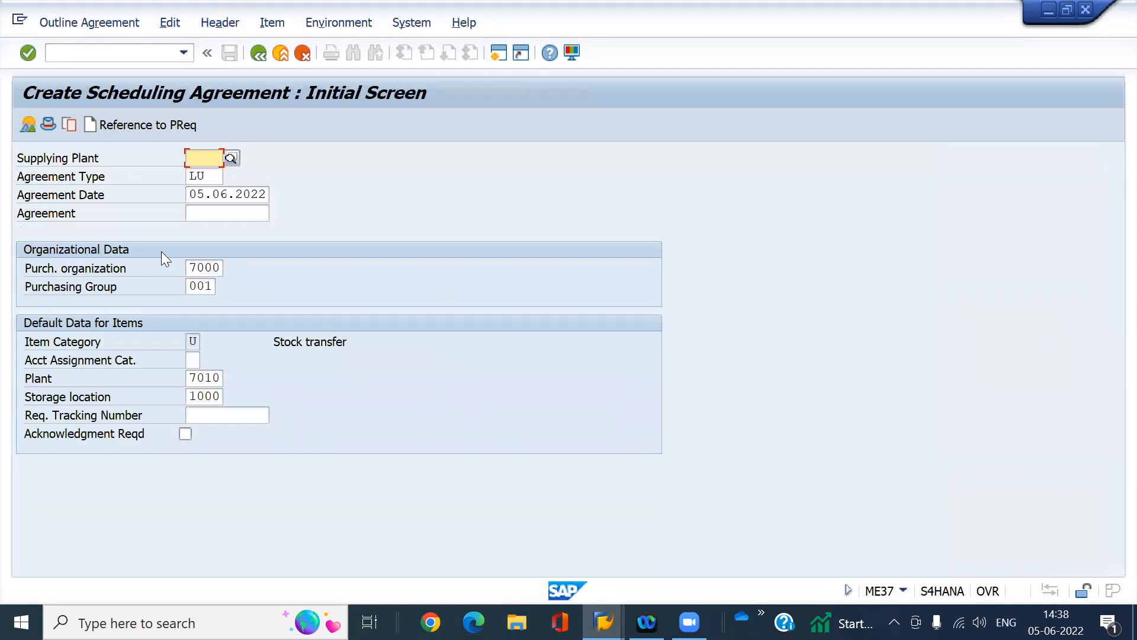
{"action": "left_click", "coordinate": [204, 176]}
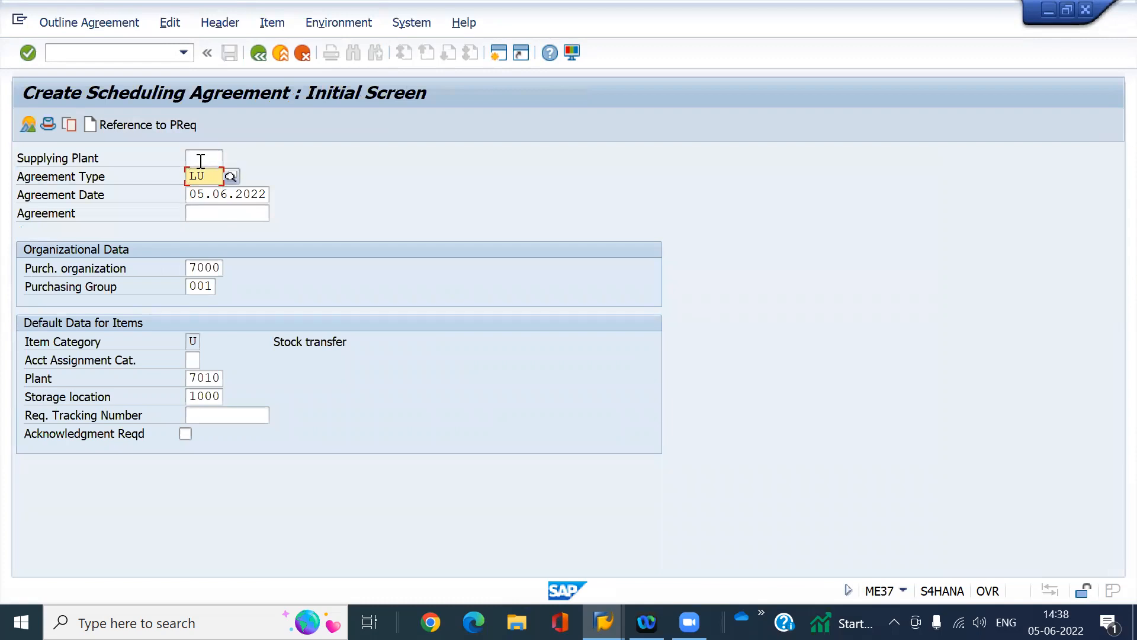
{"action": "type", "text": "7010"}
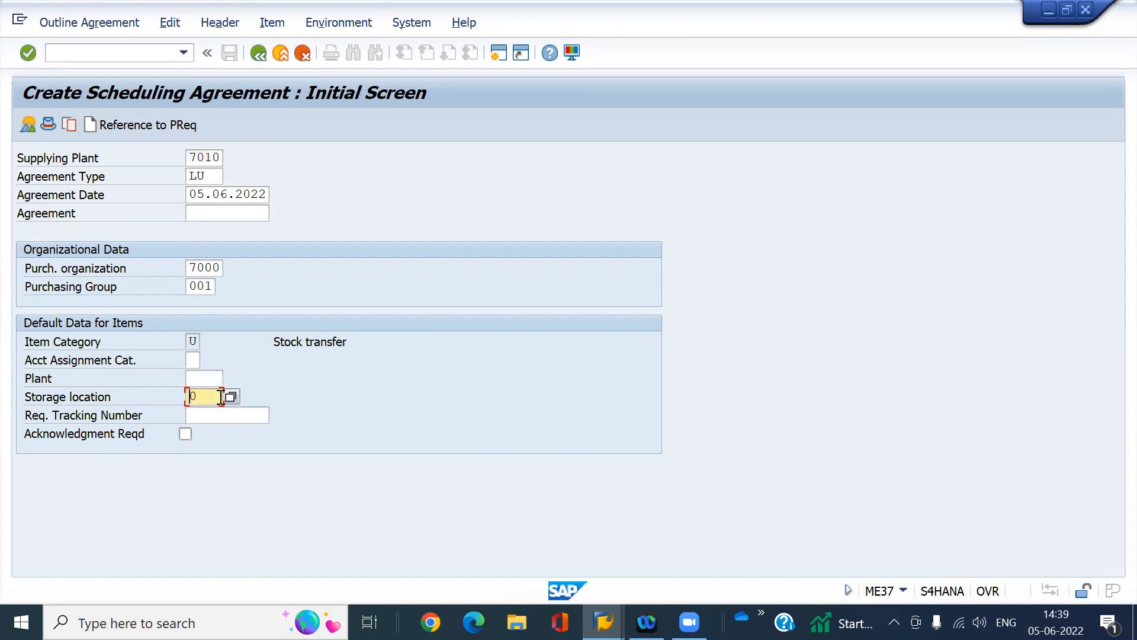
{"action": "key", "text": "Enter"}
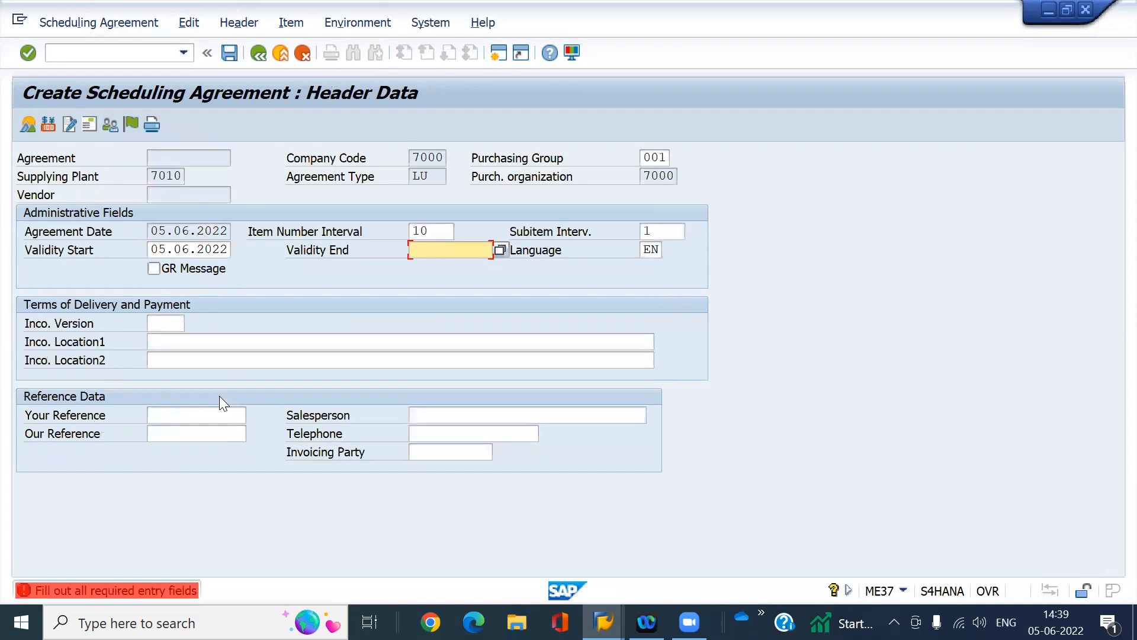
{"action": "type", "text": "05.10.2022"}
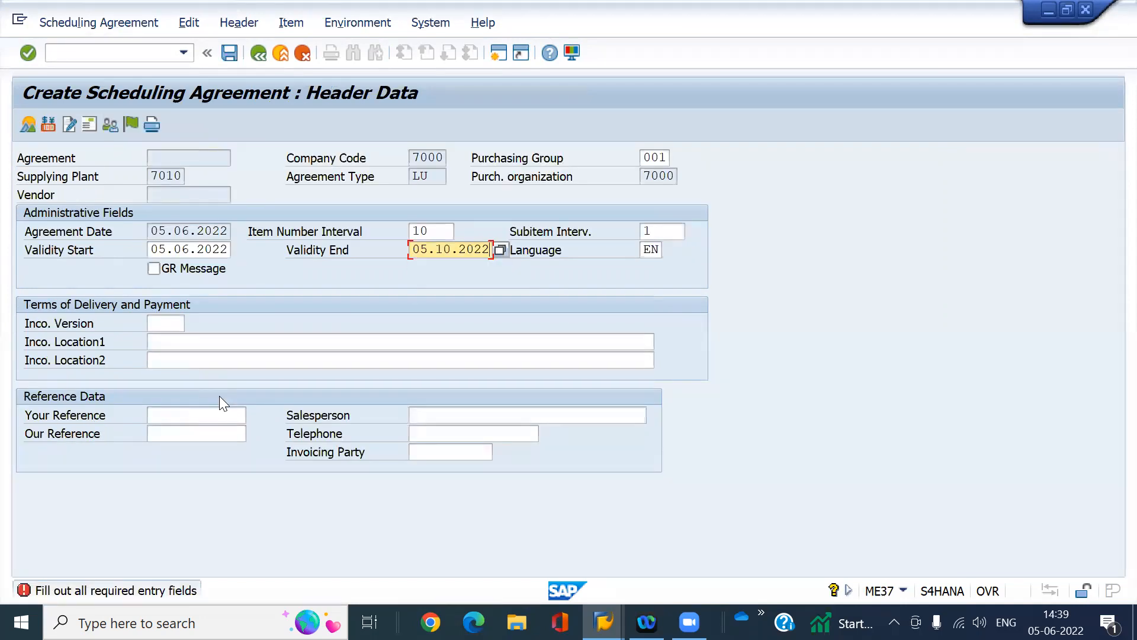
{"action": "mouse_move", "coordinate": [463, 269]}
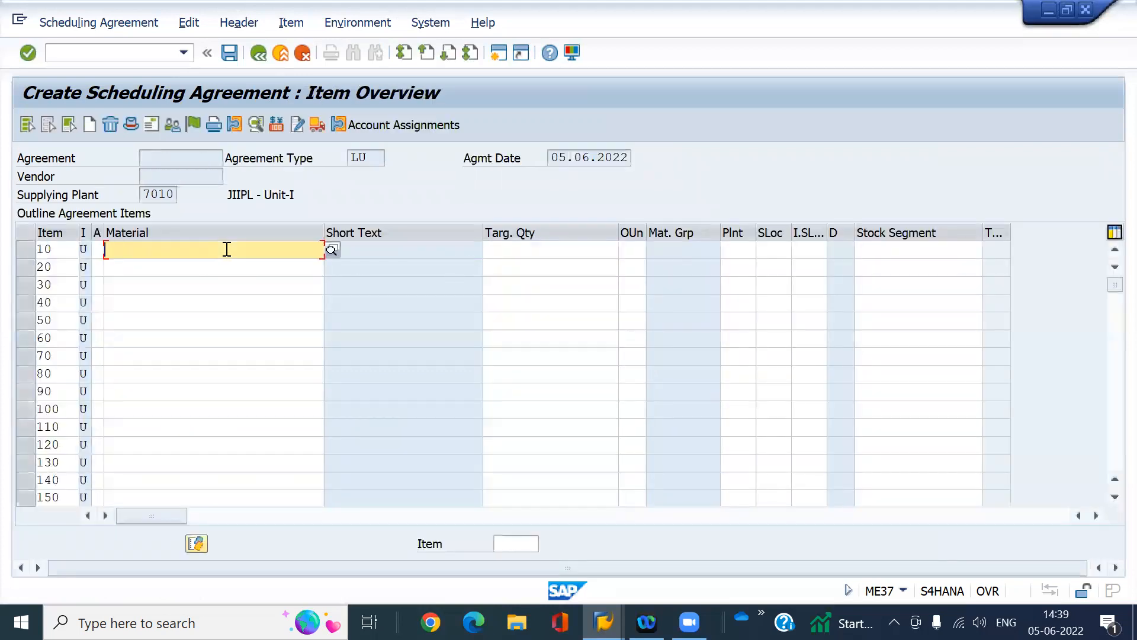
{"action": "type", "text": "RM80A105"}
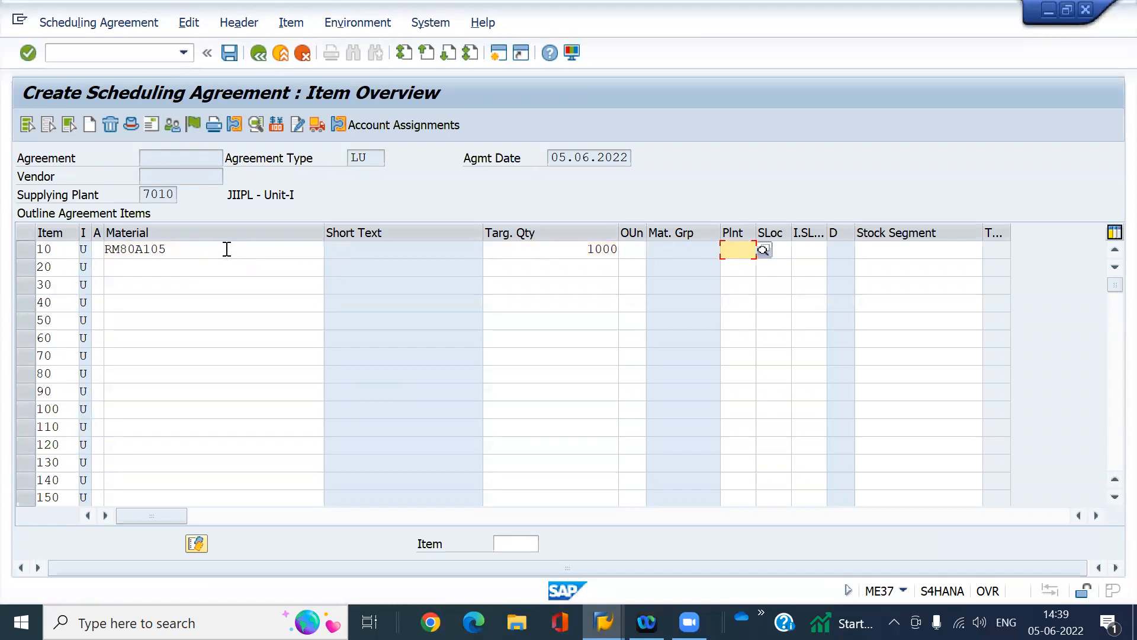
{"action": "type", "text": "7020"}
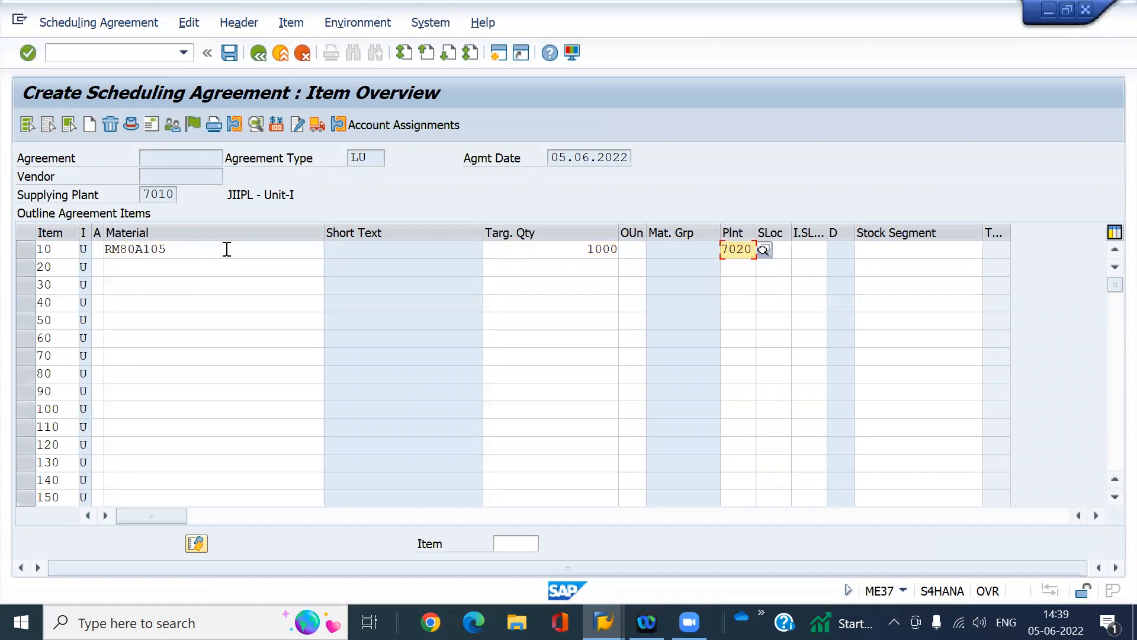
{"action": "type", "text": "1000"}
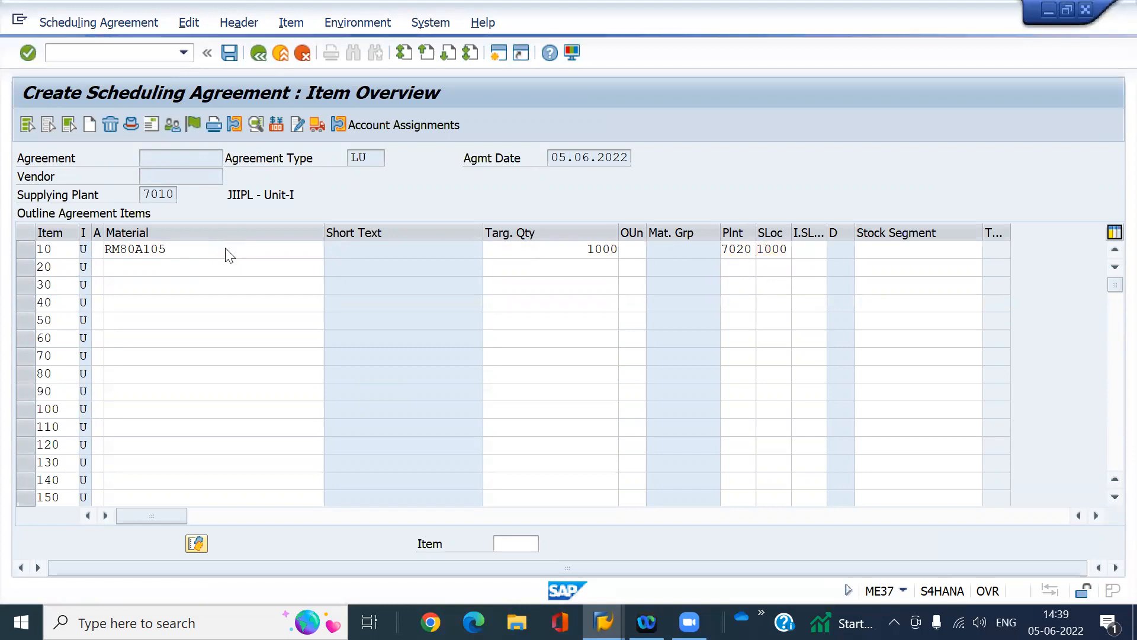
{"action": "key", "text": "Enter"}
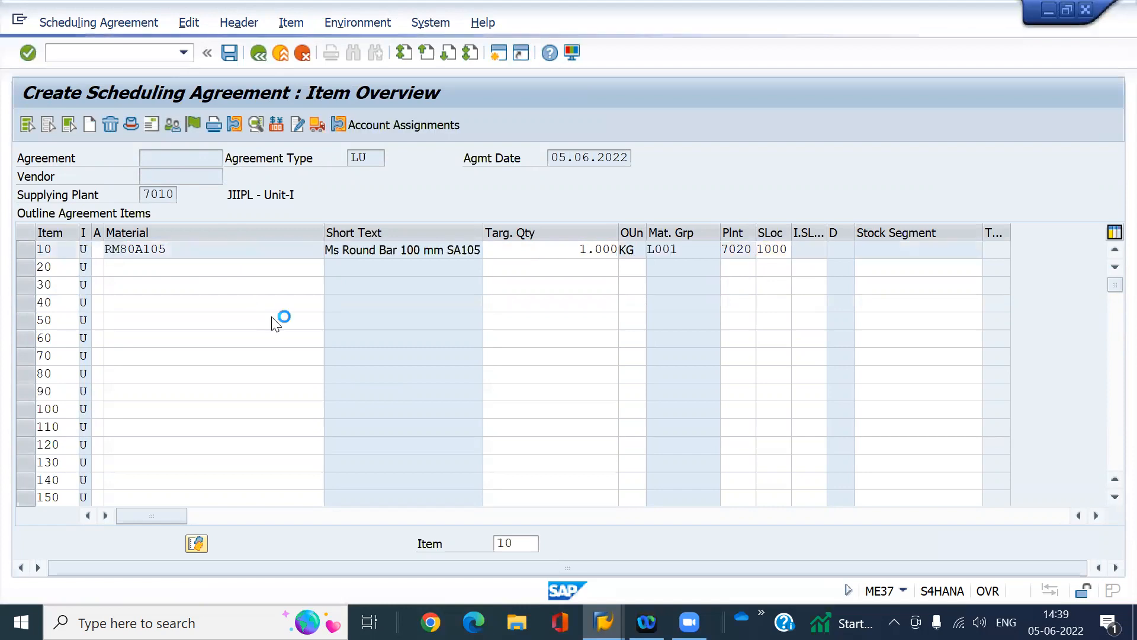
{"action": "left_click", "coordinate": [229, 52]}
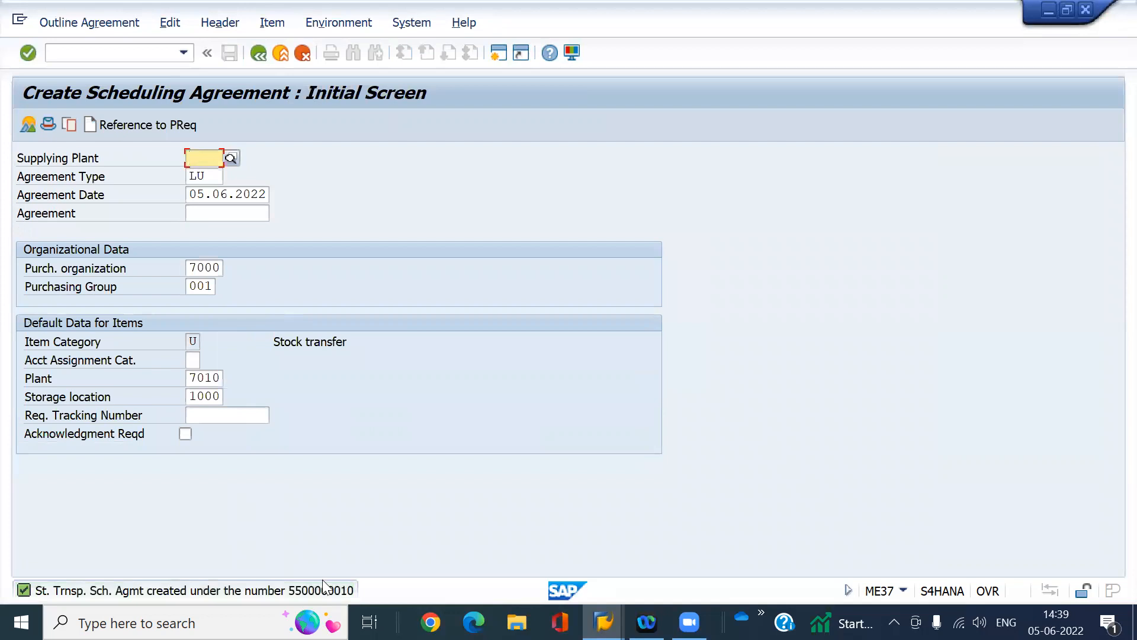
{"action": "mouse_move", "coordinate": [172, 213]}
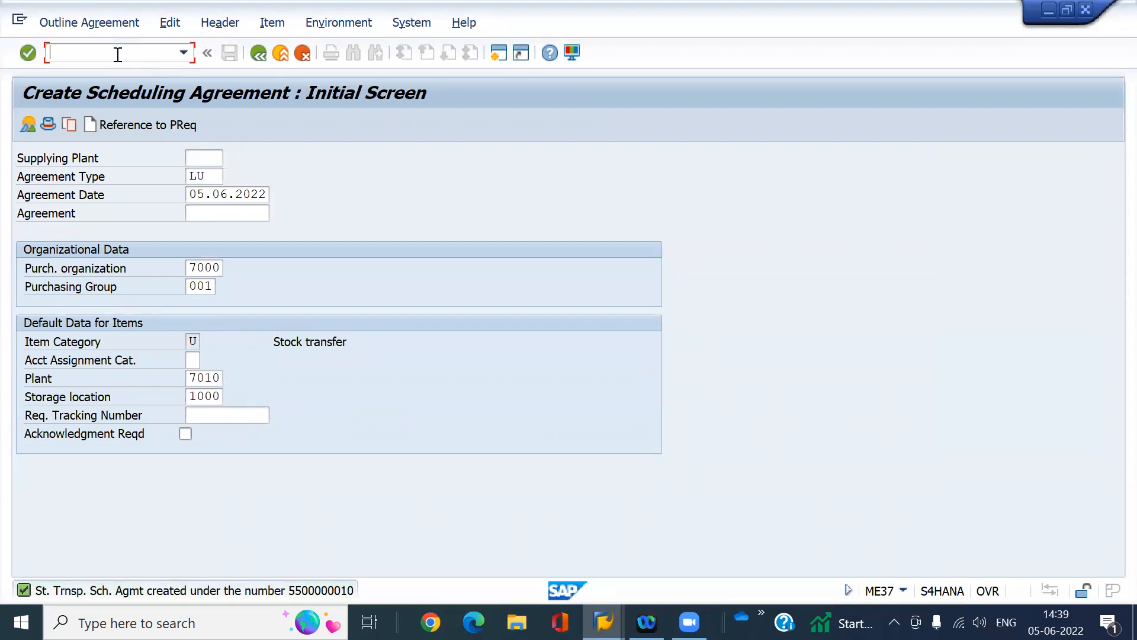
{"action": "type", "text": "/nm"}
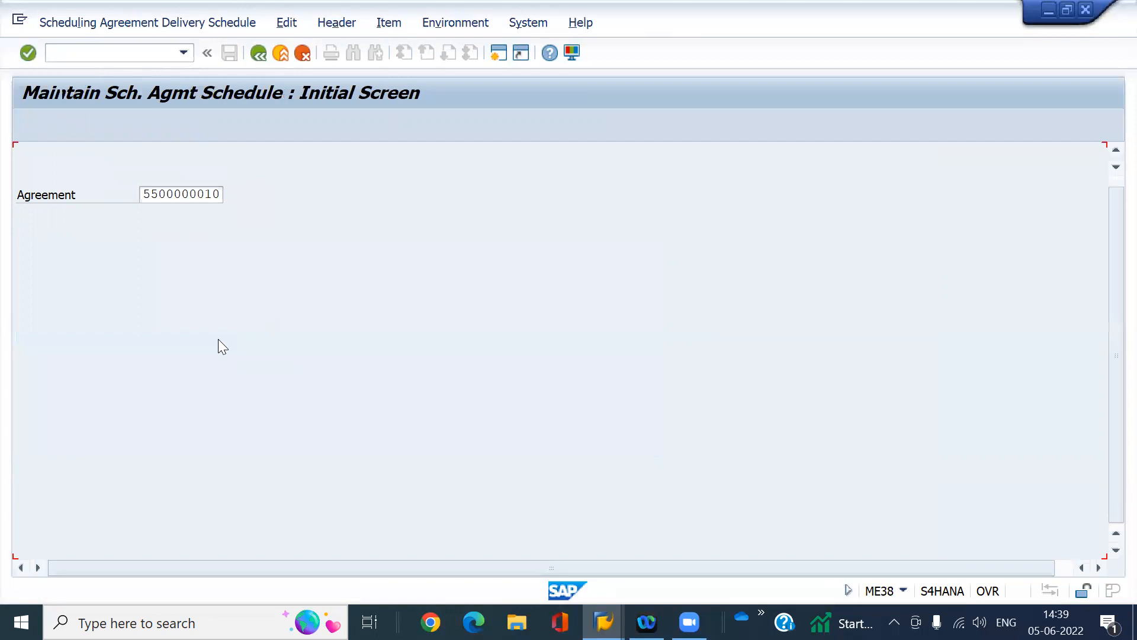
{"action": "key", "text": "Enter"}
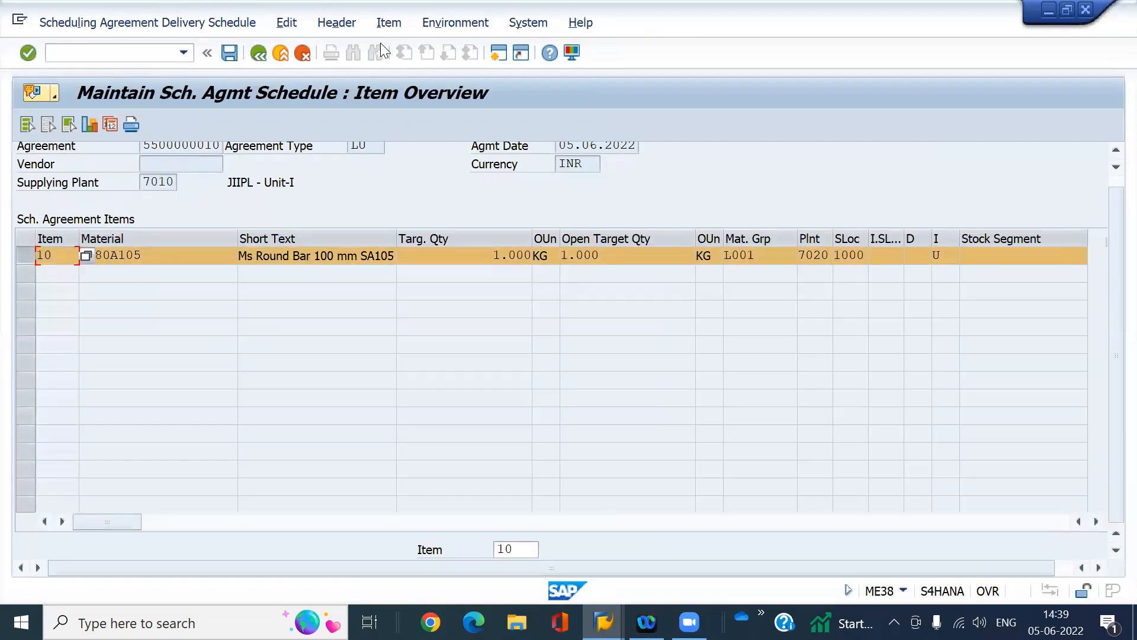
{"action": "left_click", "coordinate": [388, 22]}
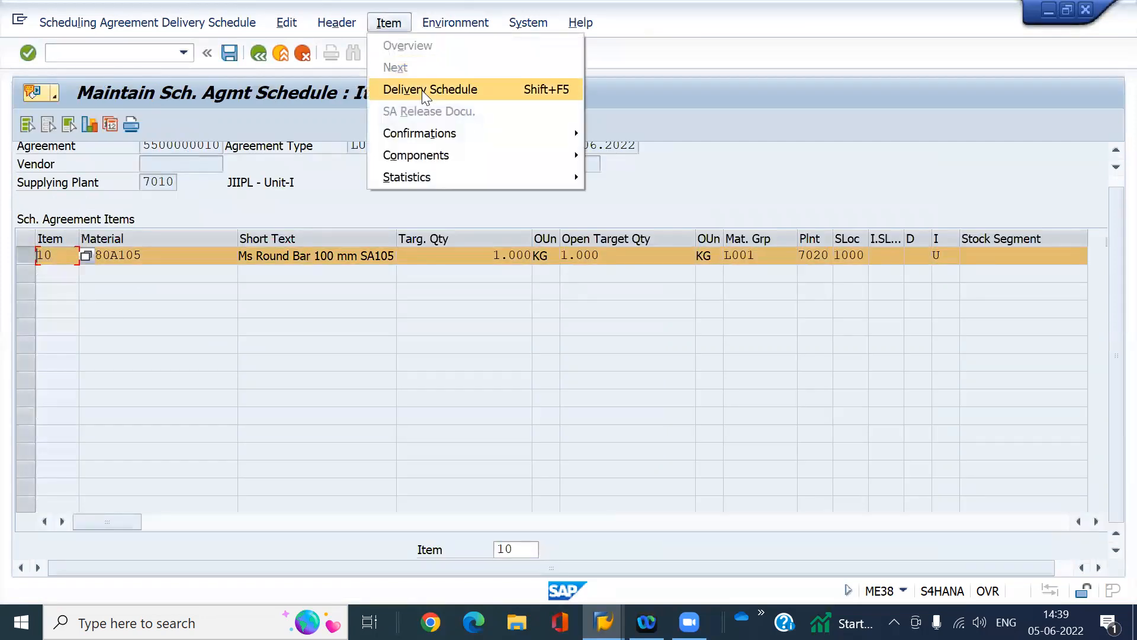
{"action": "left_click", "coordinate": [429, 89]}
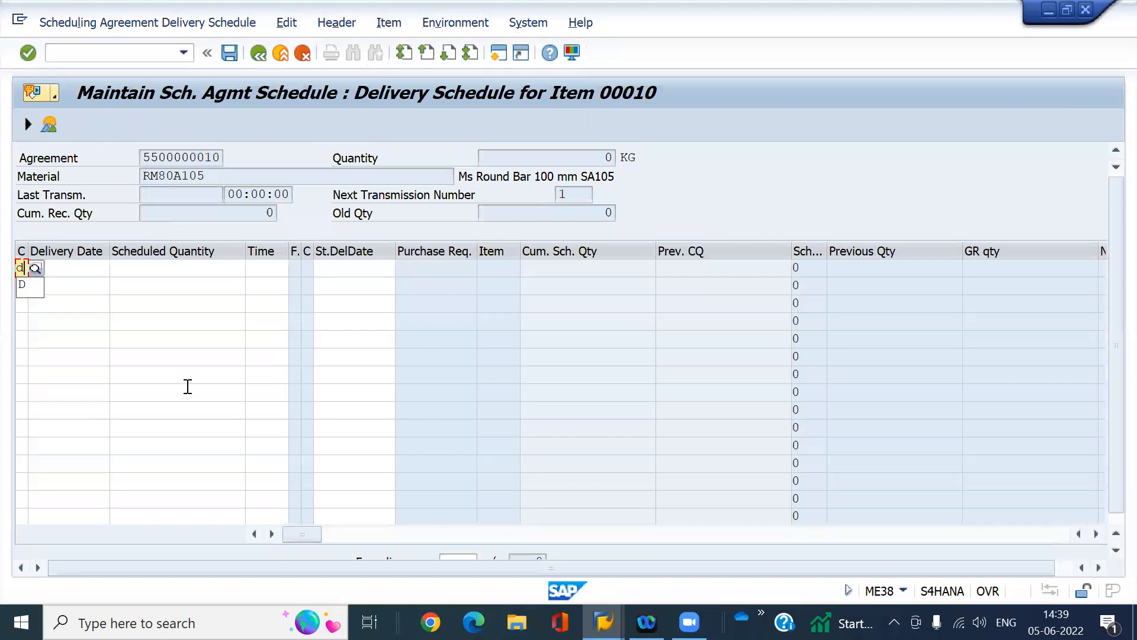
{"action": "left_click", "coordinate": [36, 268]}
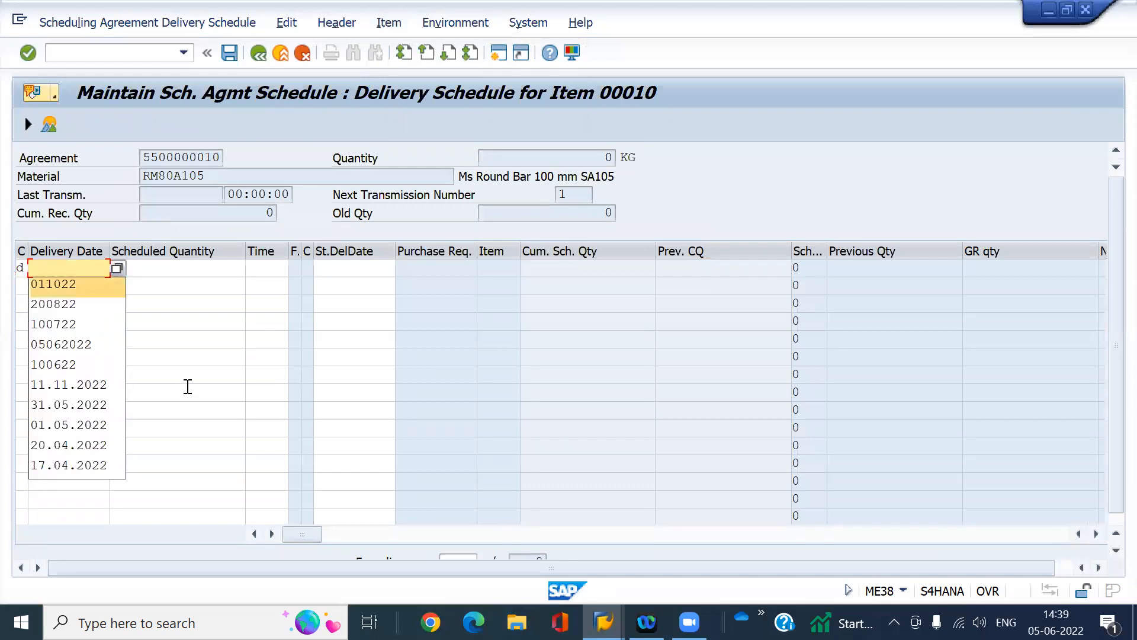
{"action": "type", "text": "0"}
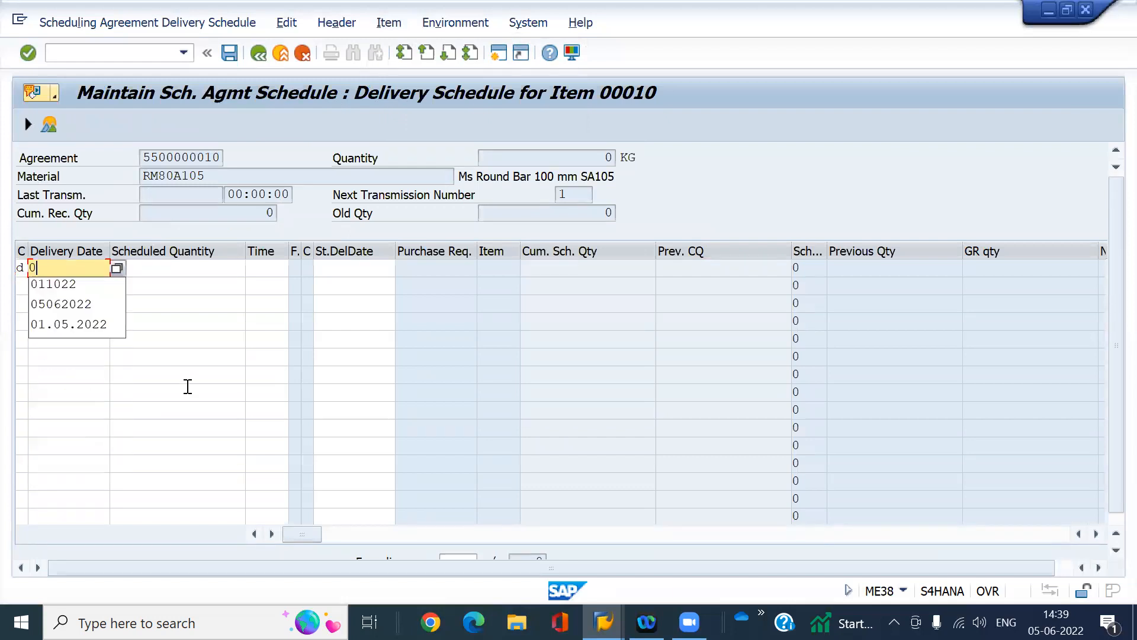
{"action": "type", "text": "060622"}
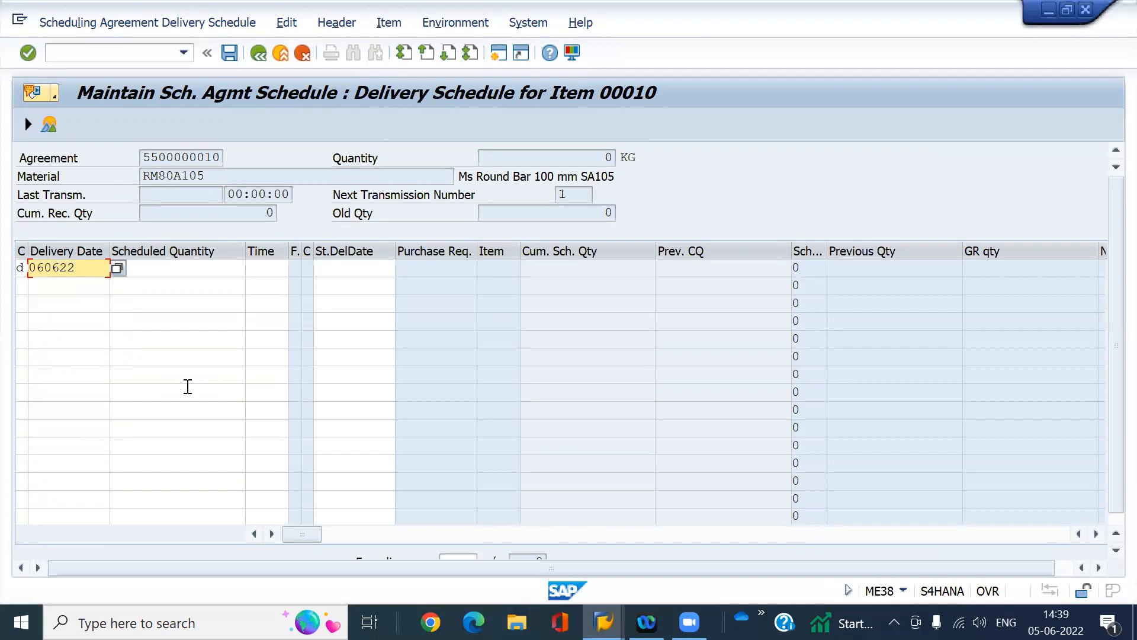
{"action": "type", "text": "100"}
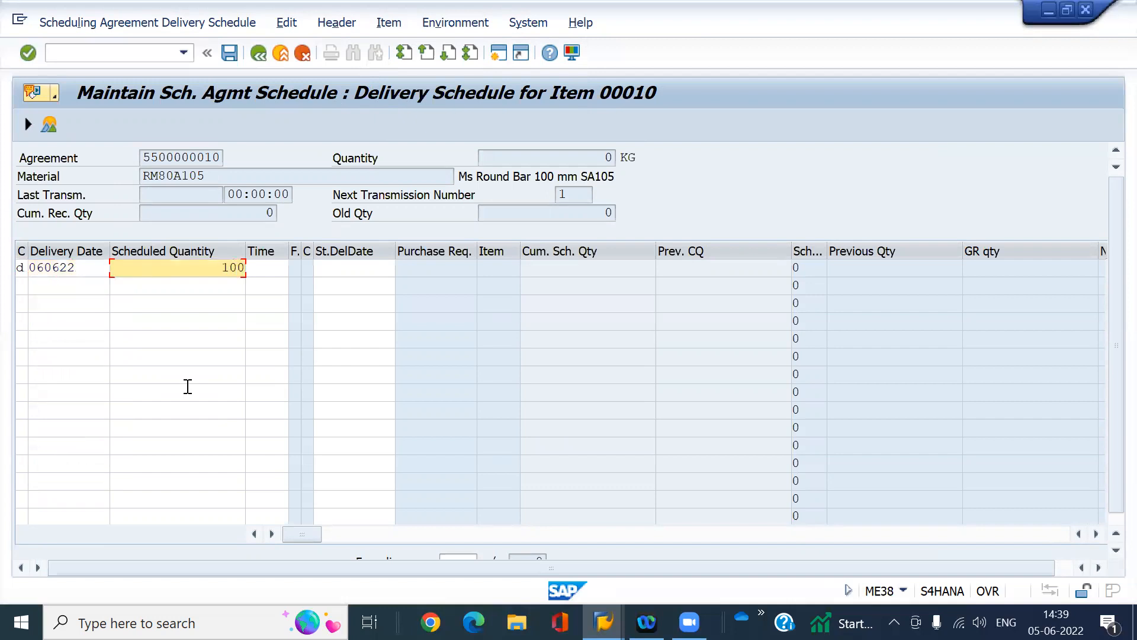
{"action": "key", "text": "Enter"}
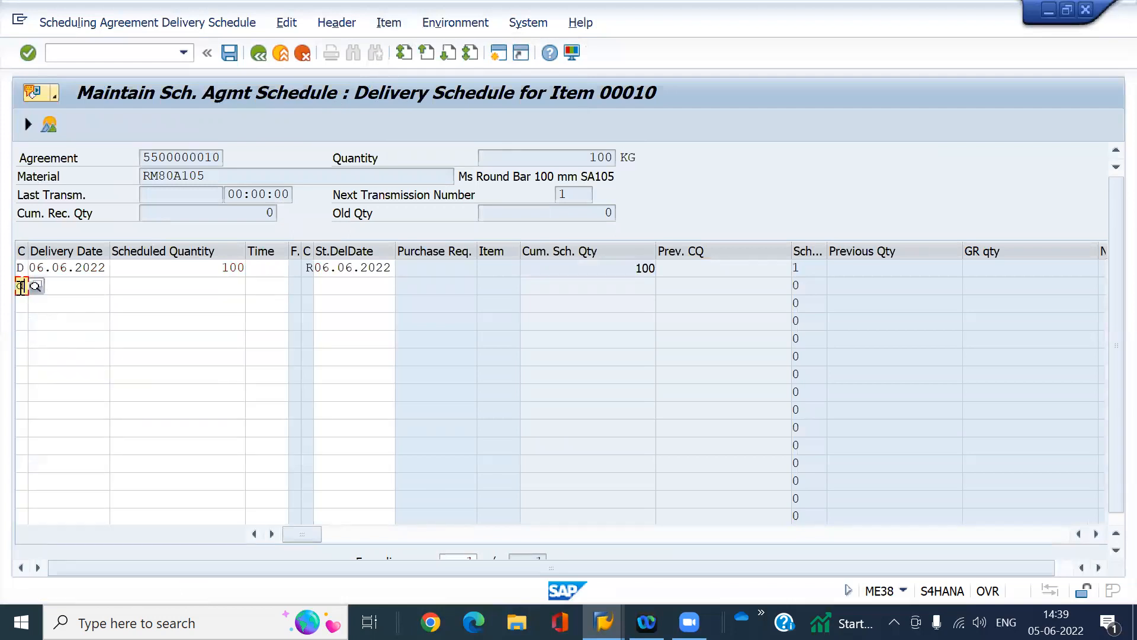
- Add schedule lines of 300 KG on 07.07.2022, 08.08.2022 and 09.09.2022
{"action": "type", "text": "07.07.2022"}
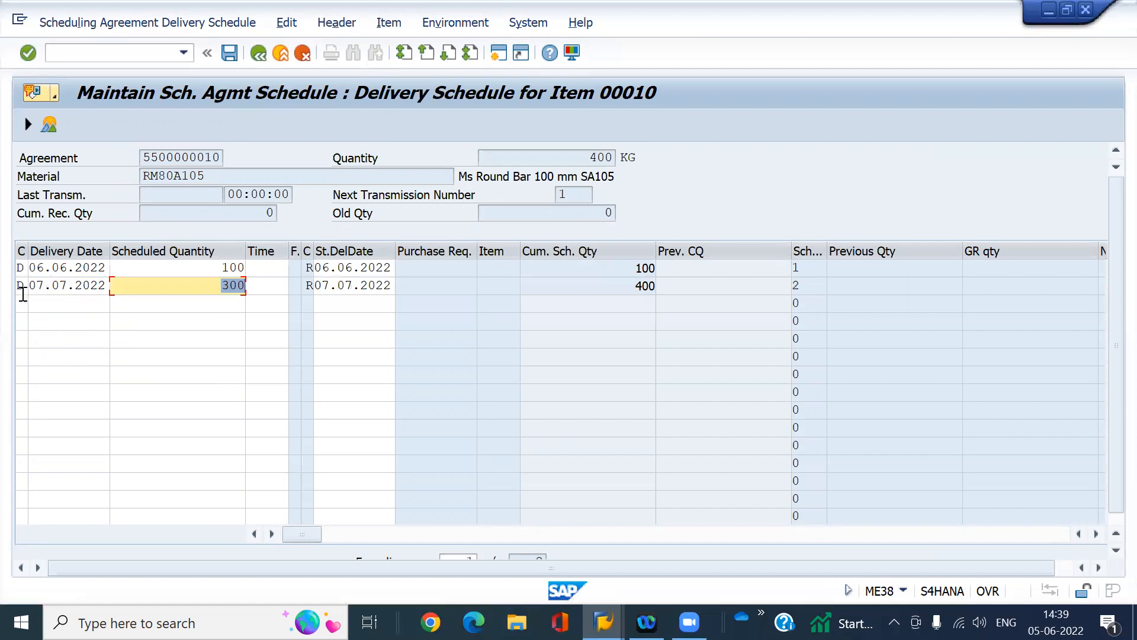
{"action": "left_click", "coordinate": [66, 303]}
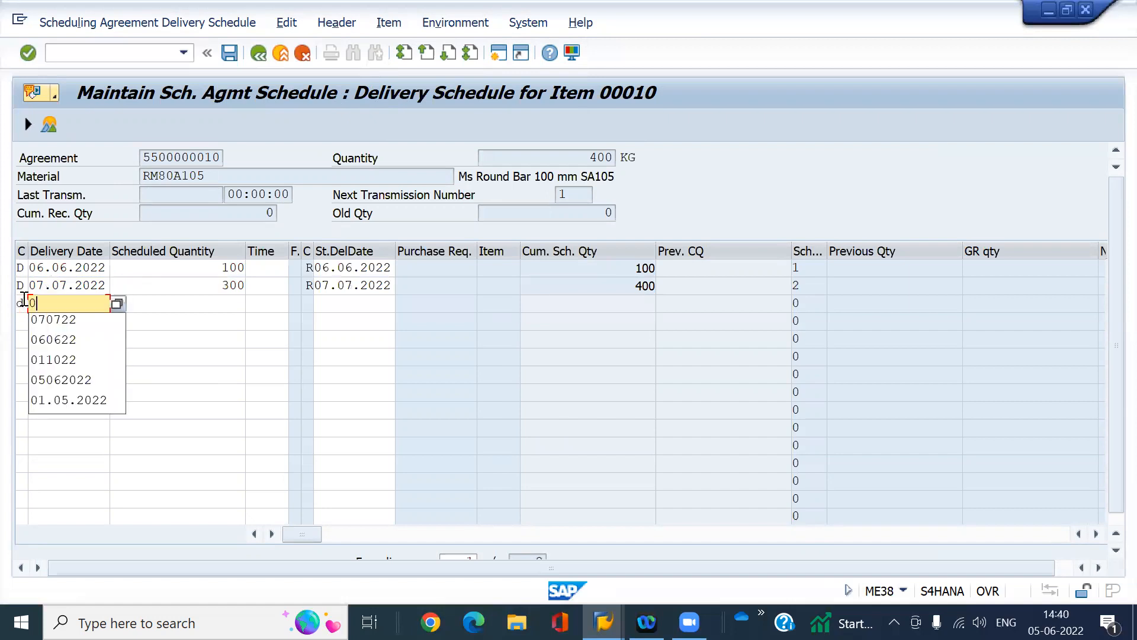
{"action": "type", "text": "080822"}
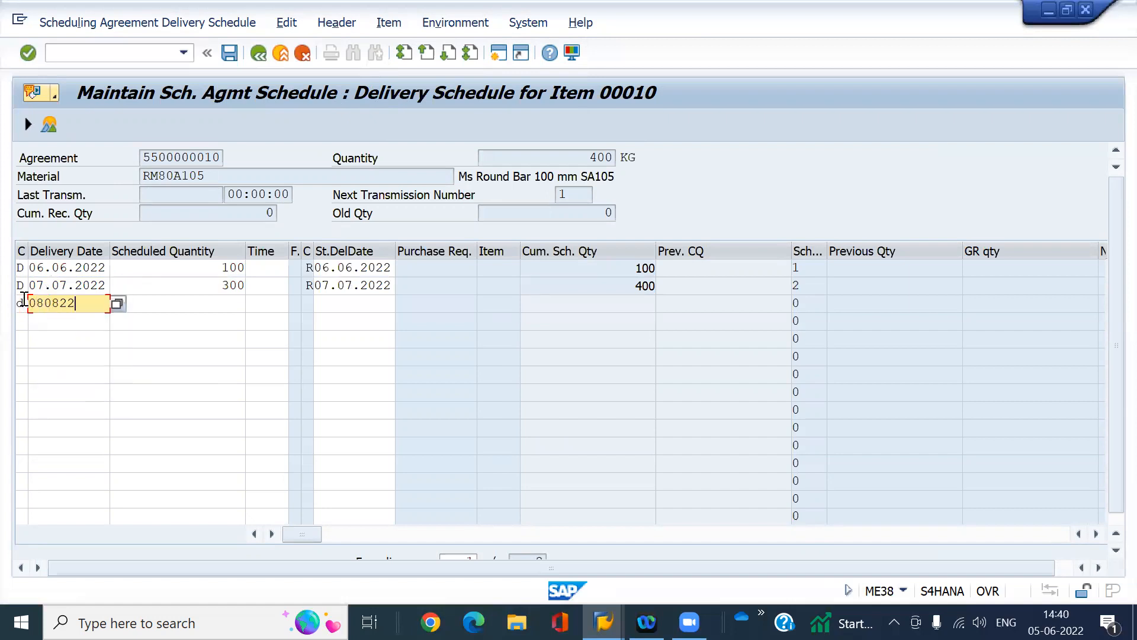
{"action": "type", "text": "300"}
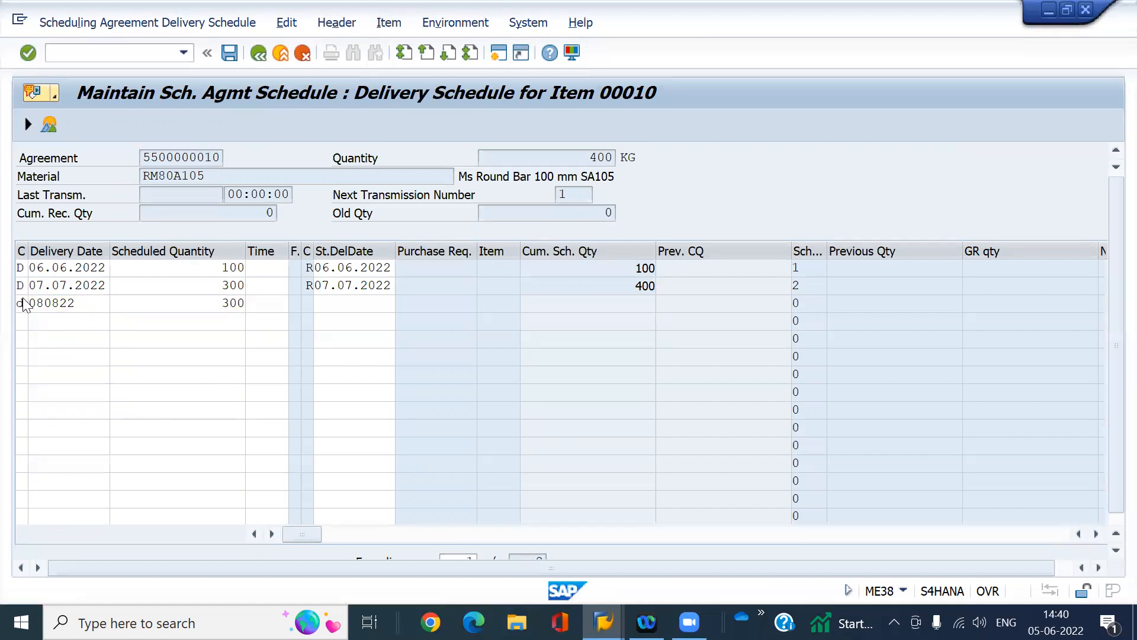
{"action": "key", "text": "Enter"}
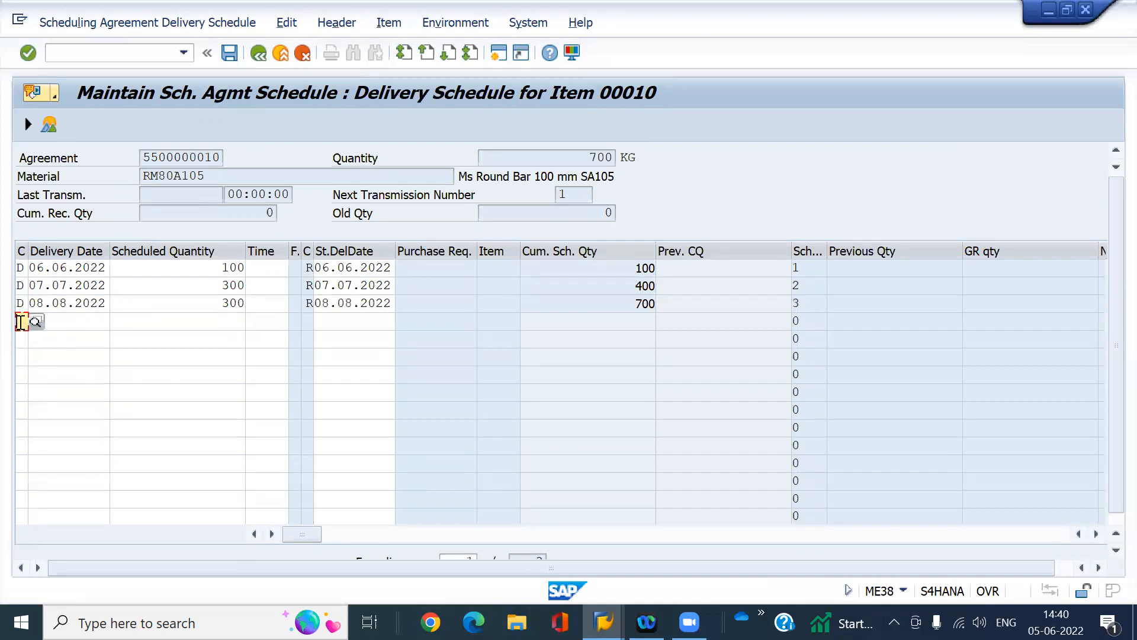
{"action": "type", "text": "090922"}
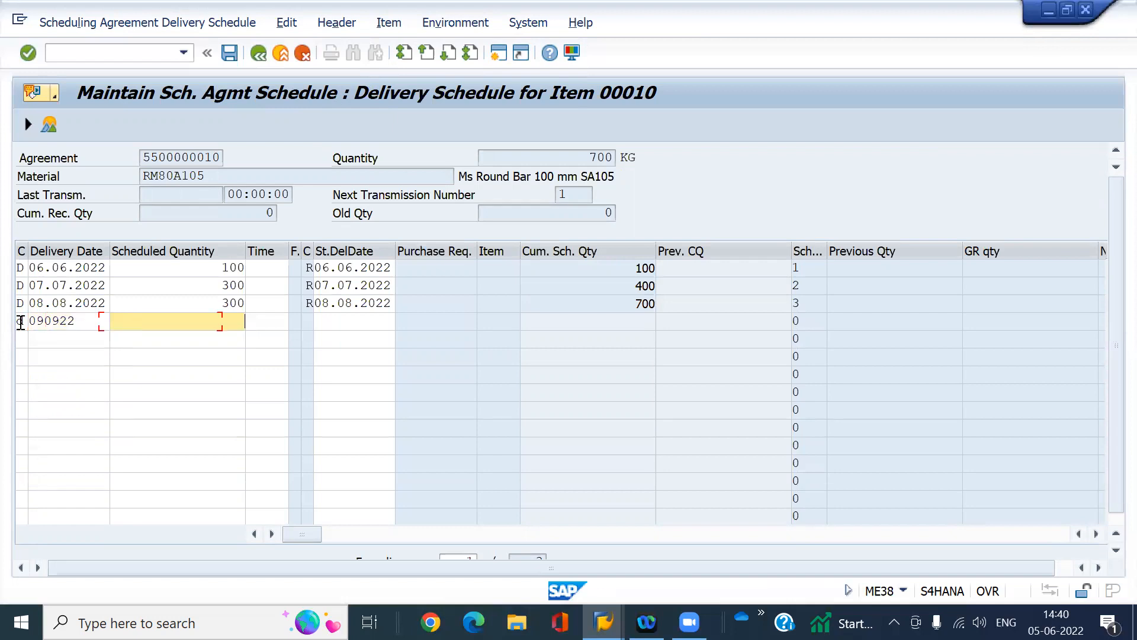
{"action": "type", "text": "300"}
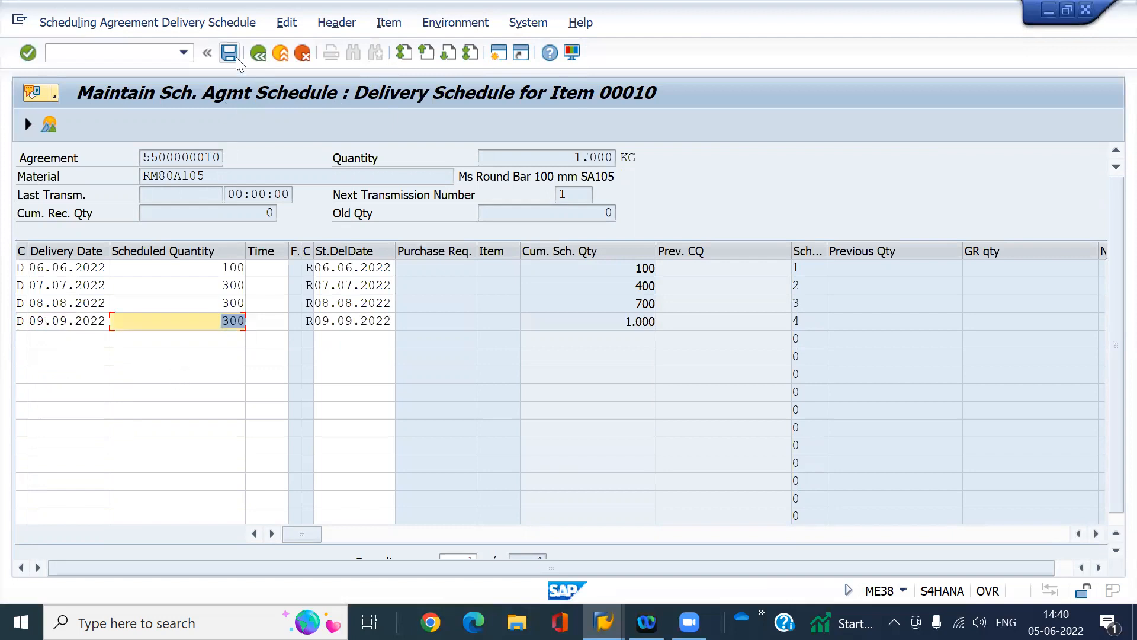
{"action": "left_click", "coordinate": [230, 52]}
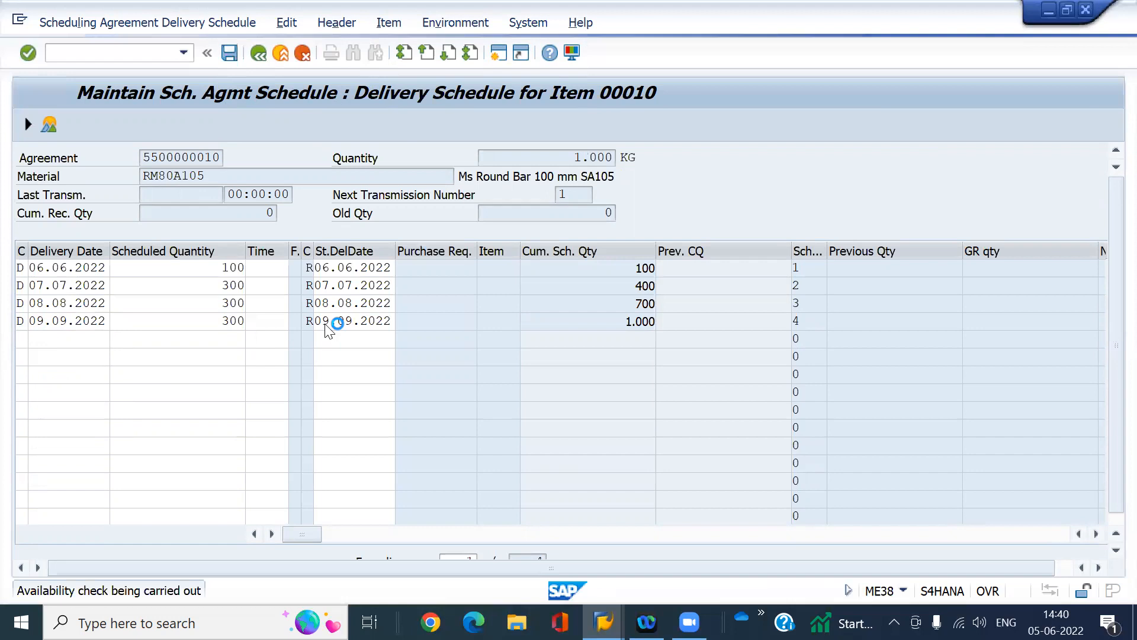
{"action": "left_click", "coordinate": [207, 52]}
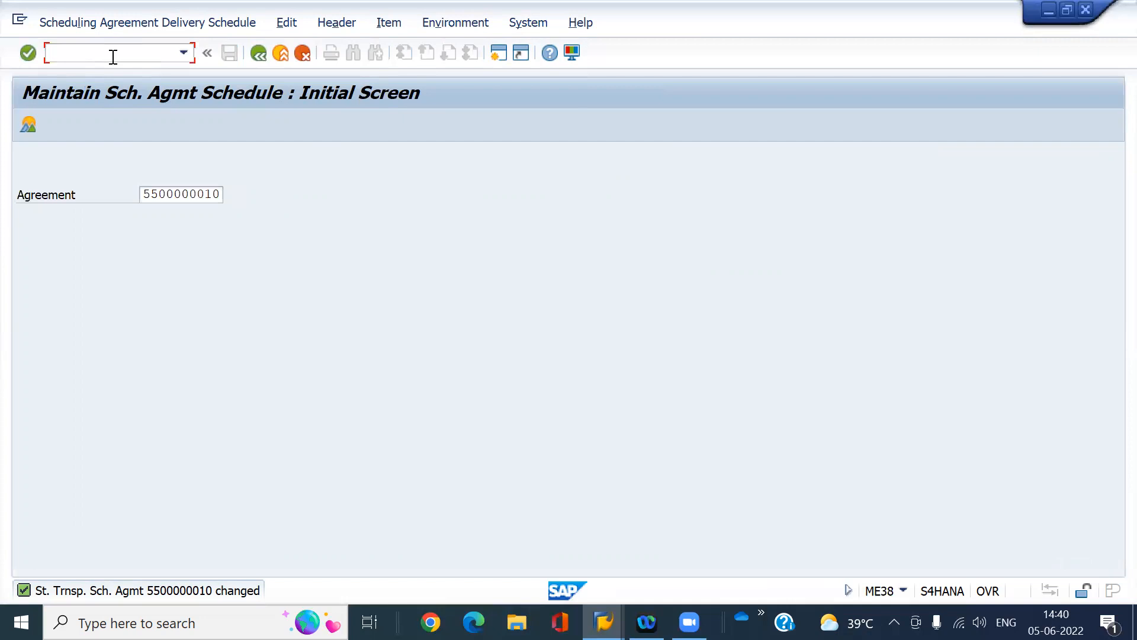
{"action": "type", "text": "/nvl10"}
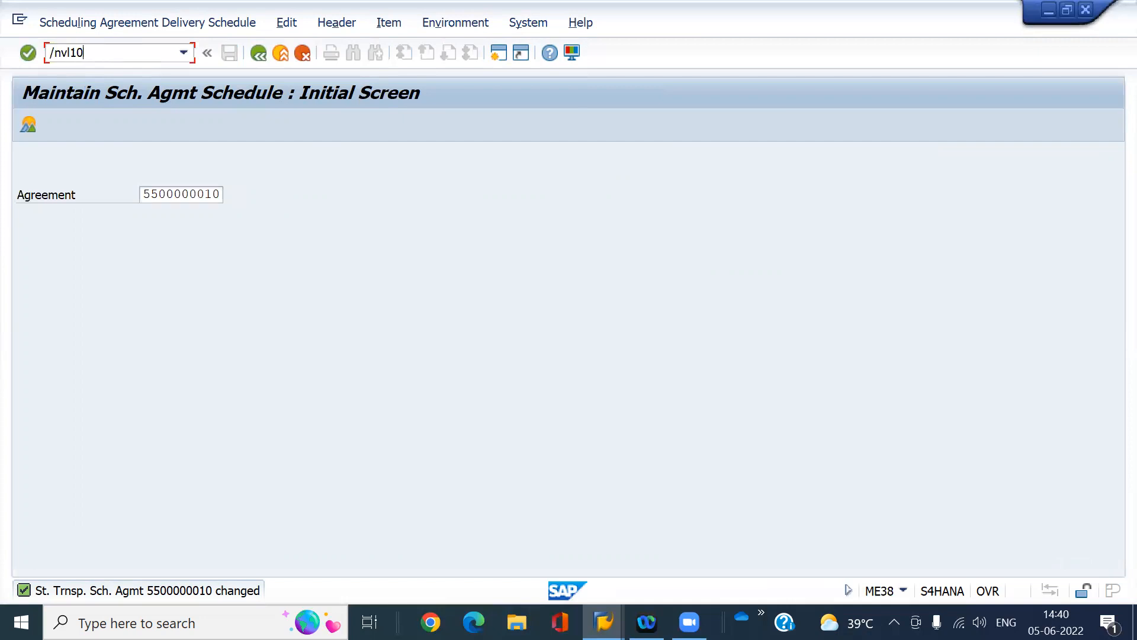
{"action": "key", "text": "Enter"}
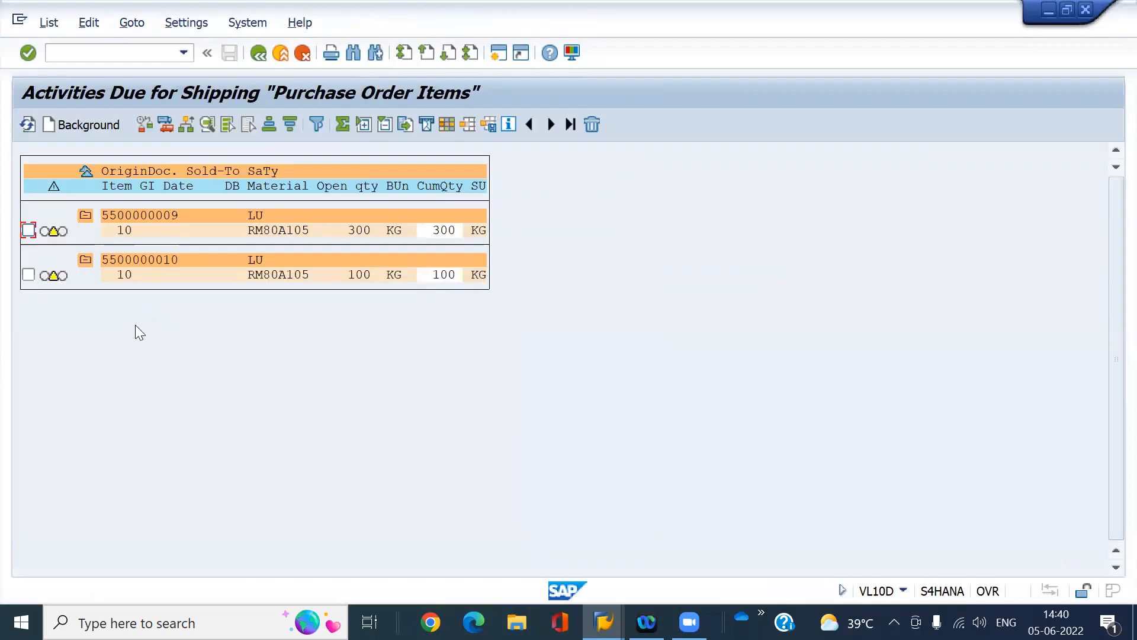
{"action": "left_click", "coordinate": [28, 275]}
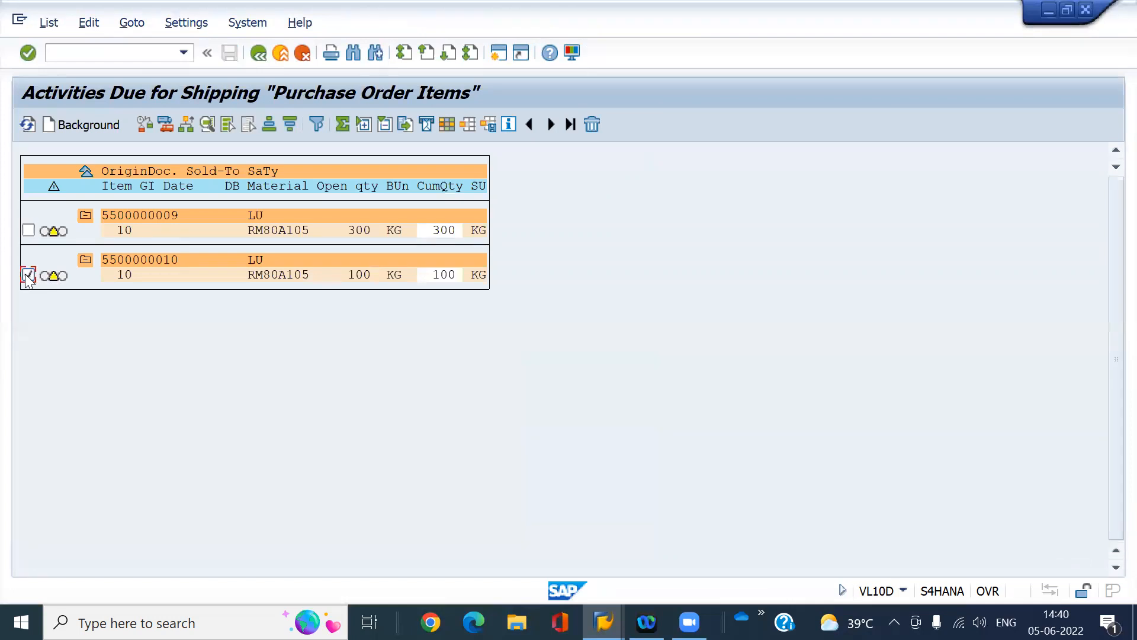
{"action": "left_click", "coordinate": [28, 275]}
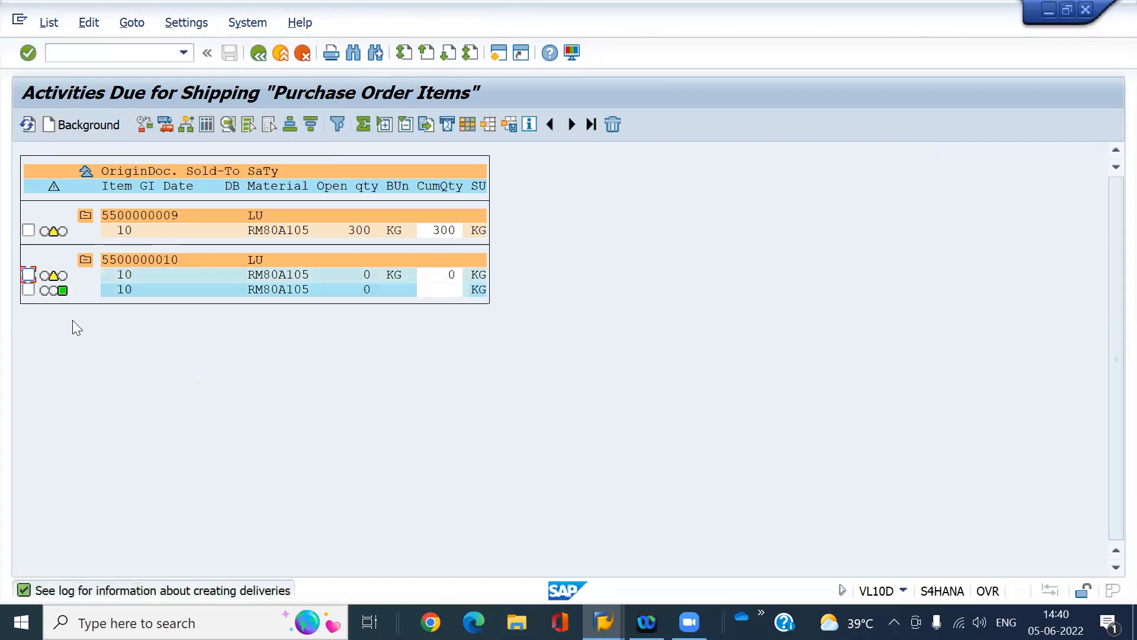
{"action": "left_click", "coordinate": [28, 290]}
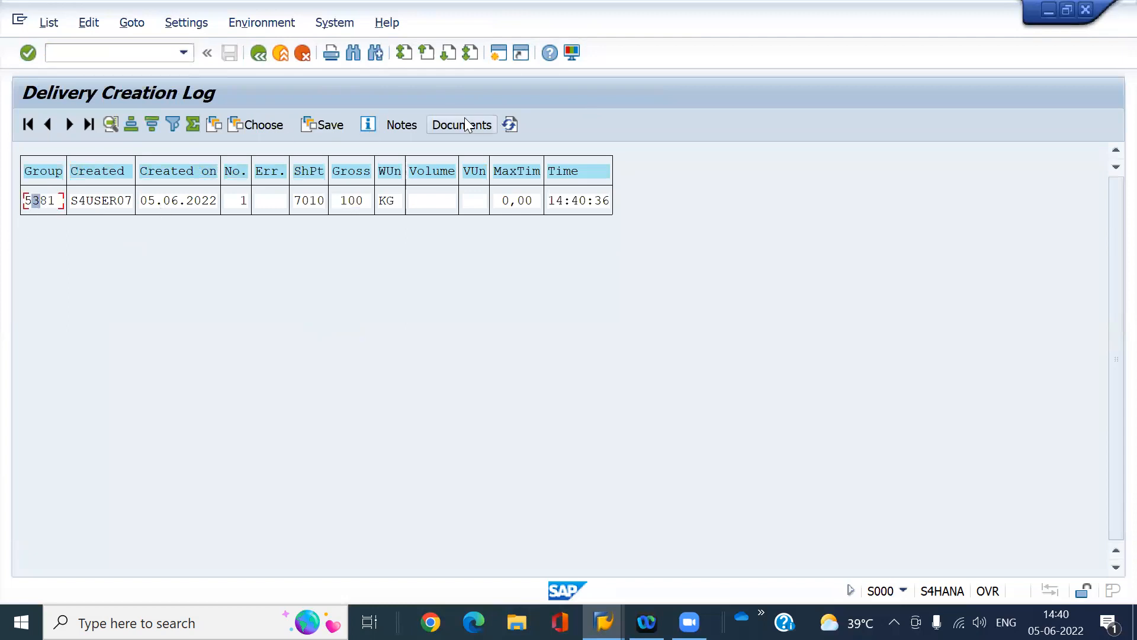
- Note delivery 80002062 from the log's documents and load it in VL02N
{"action": "left_click", "coordinate": [462, 125]}
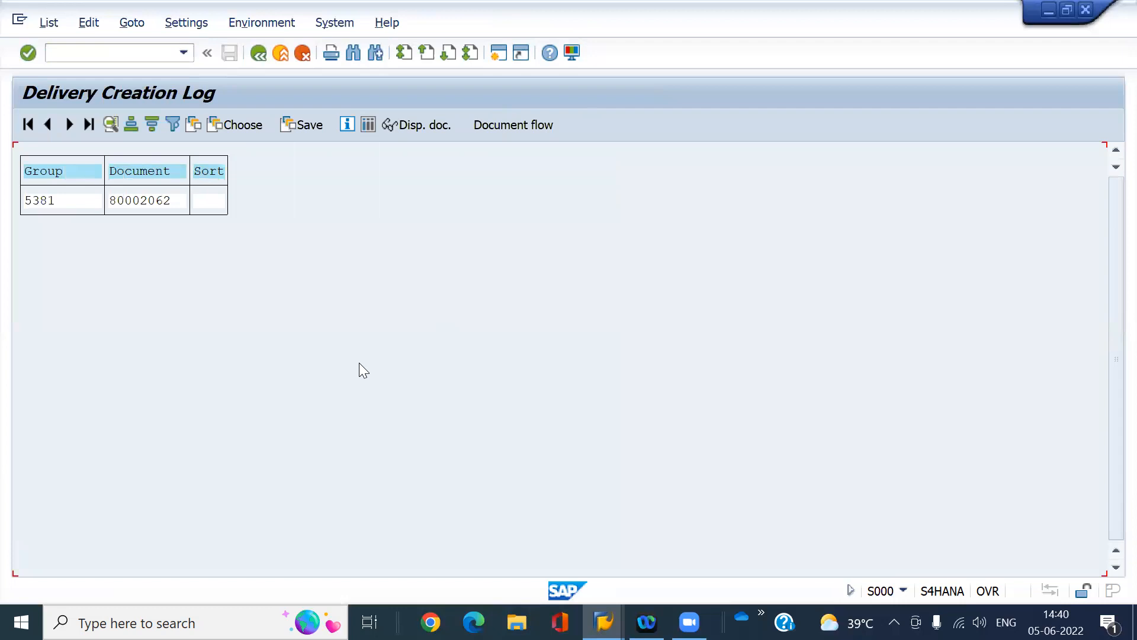
{"action": "double_click", "coordinate": [148, 201]}
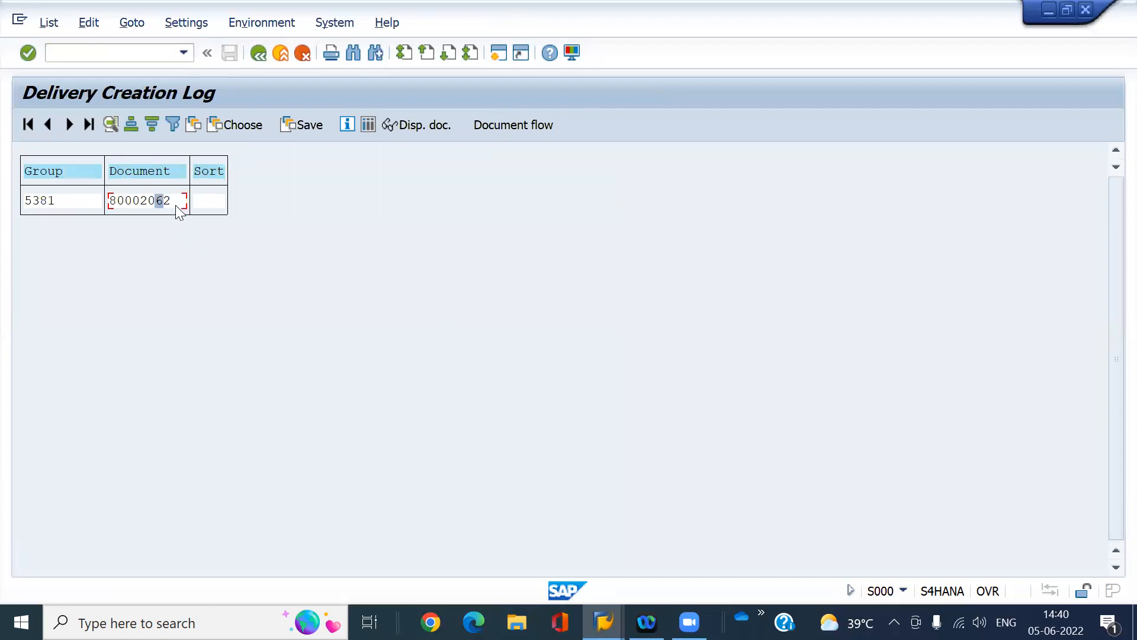
{"action": "double_click", "coordinate": [142, 200]}
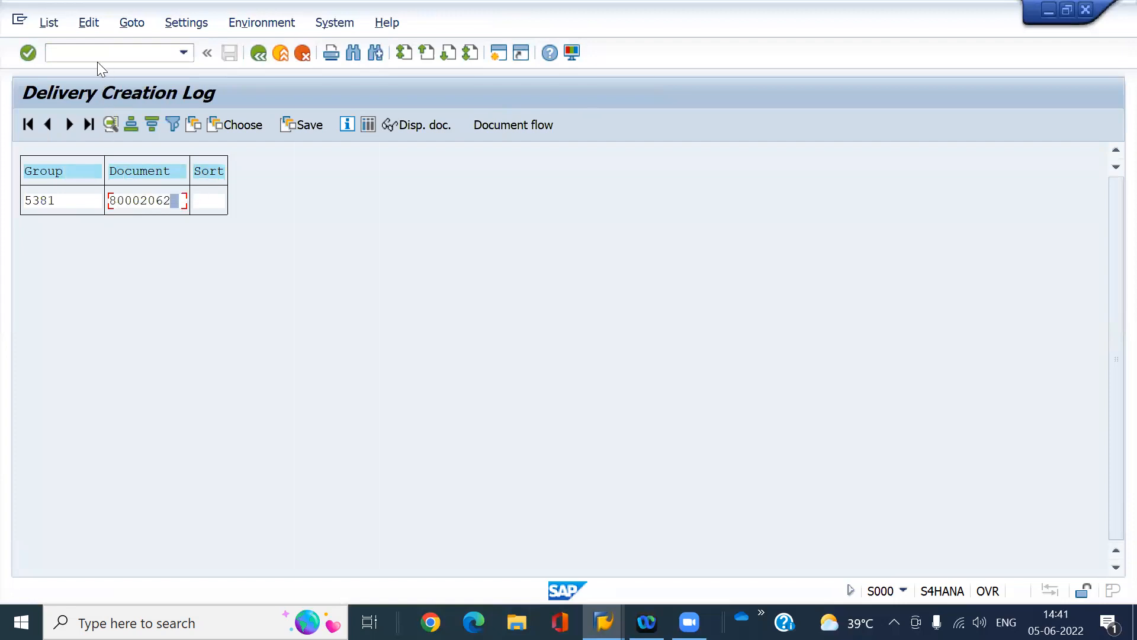
{"action": "type", "text": "/nvl0"}
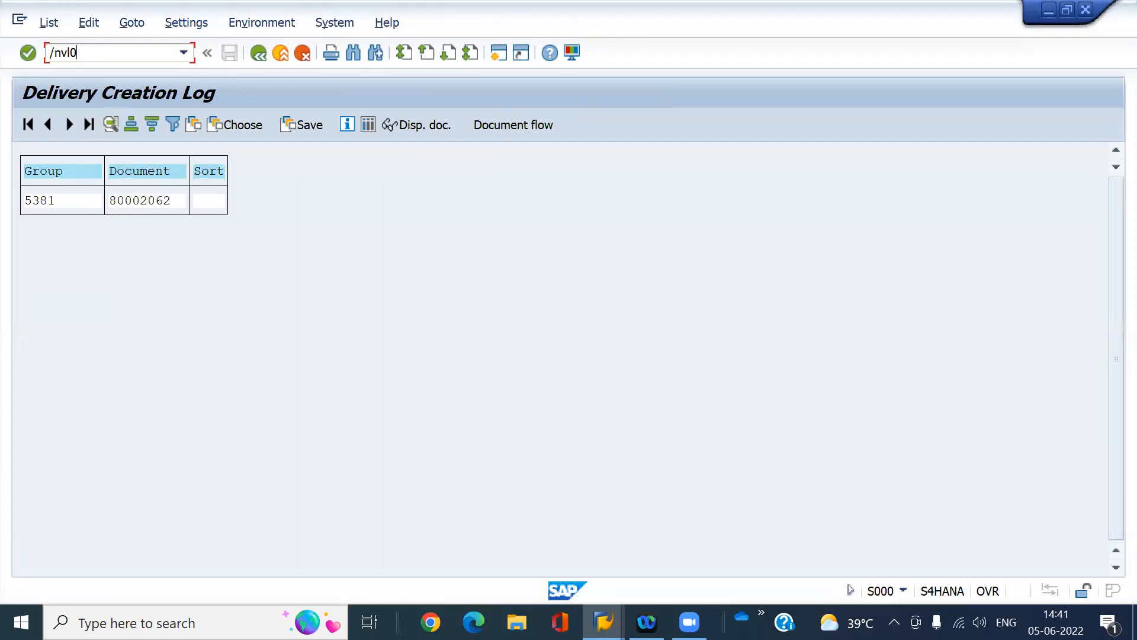
{"action": "key", "text": "Enter"}
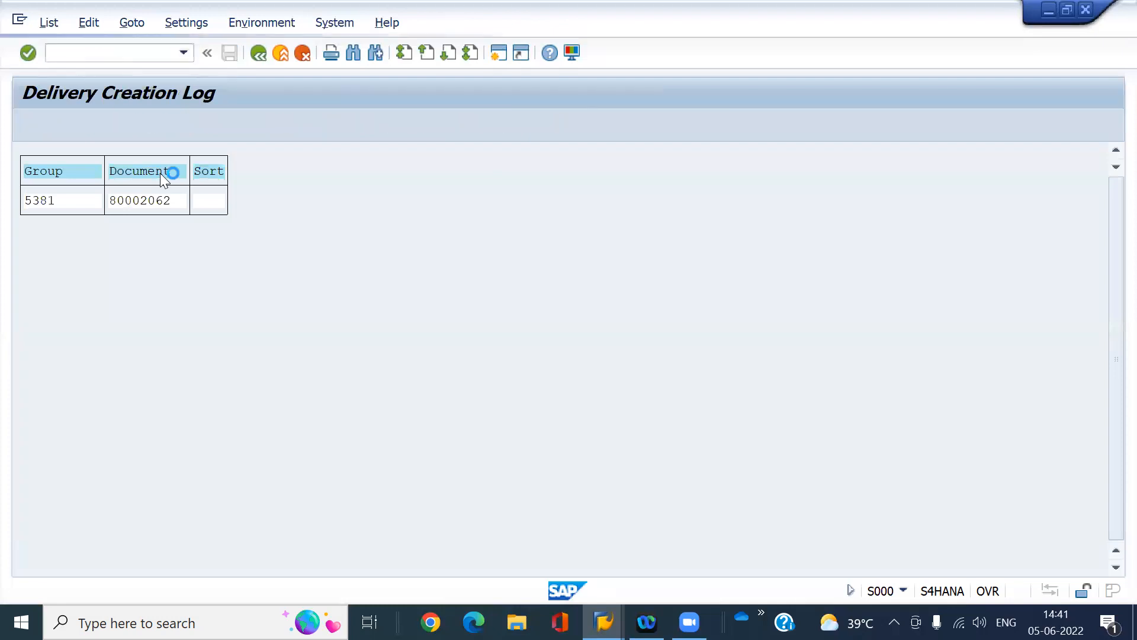
{"action": "double_click", "coordinate": [141, 200]}
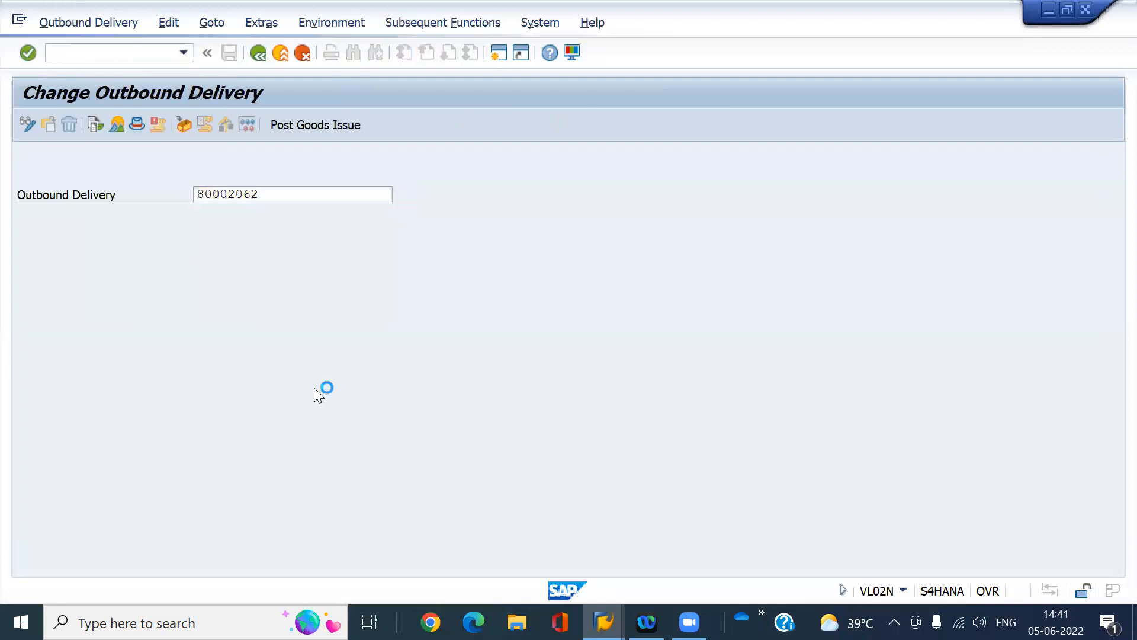
- Pick delivery 80002062 from storage location 1000 with quantity 100 KG
{"action": "key", "text": "Enter"}
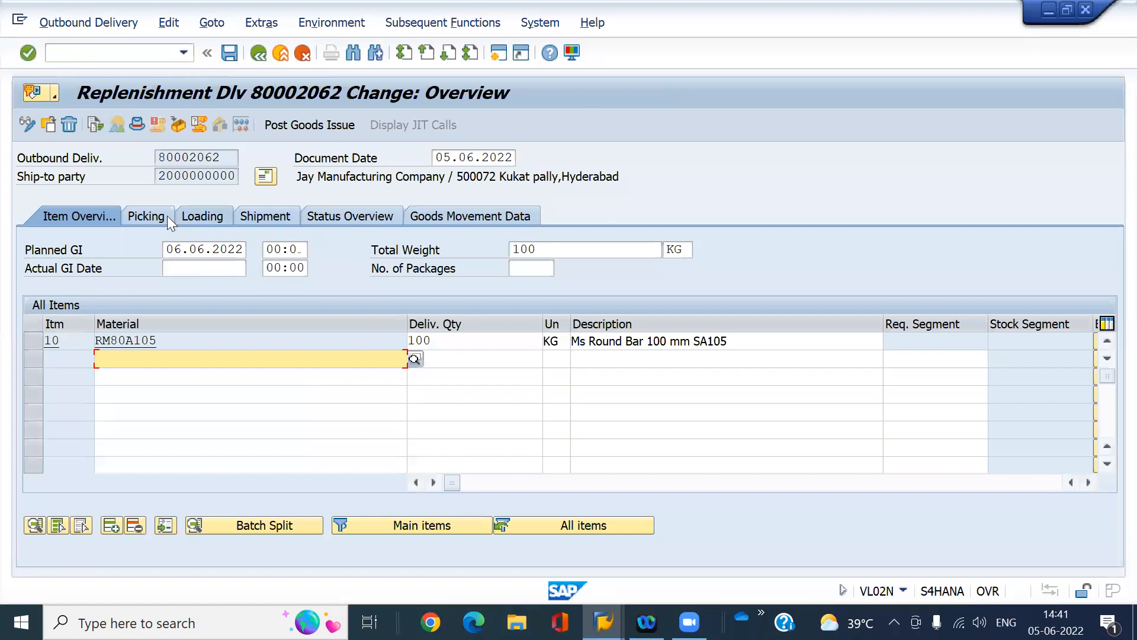
{"action": "left_click", "coordinate": [146, 216]}
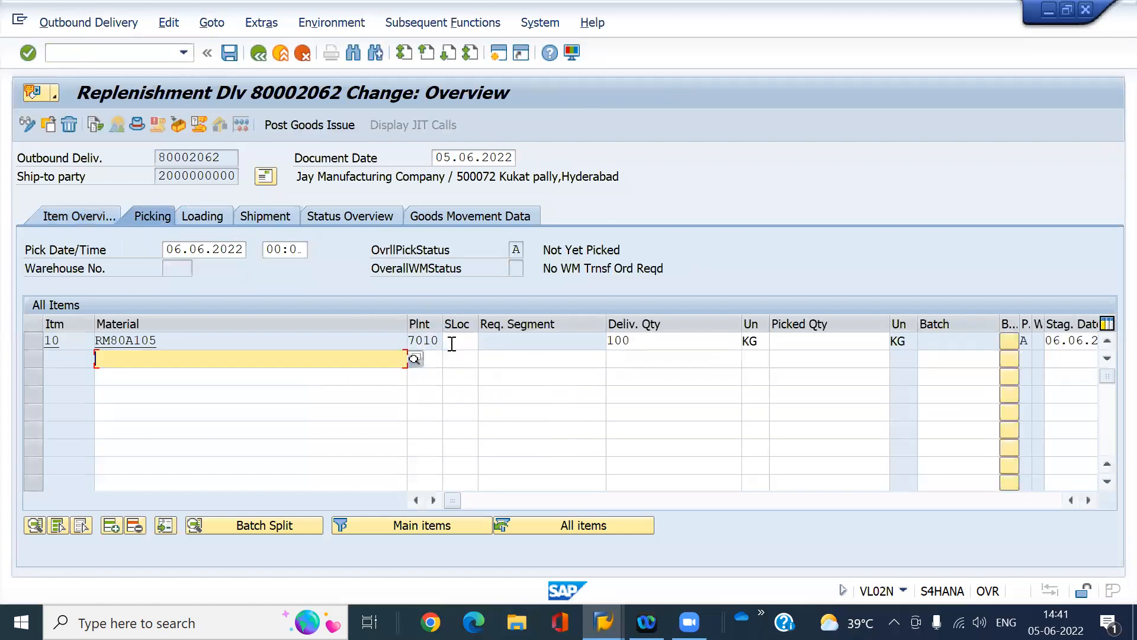
{"action": "type", "text": "1000"}
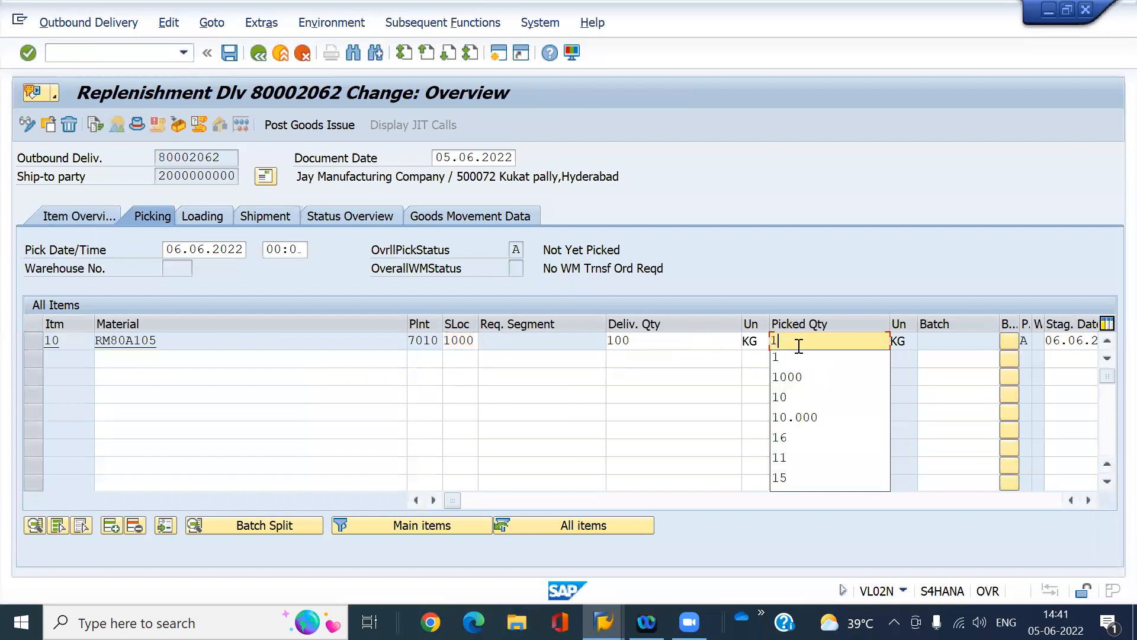
{"action": "type", "text": "100"}
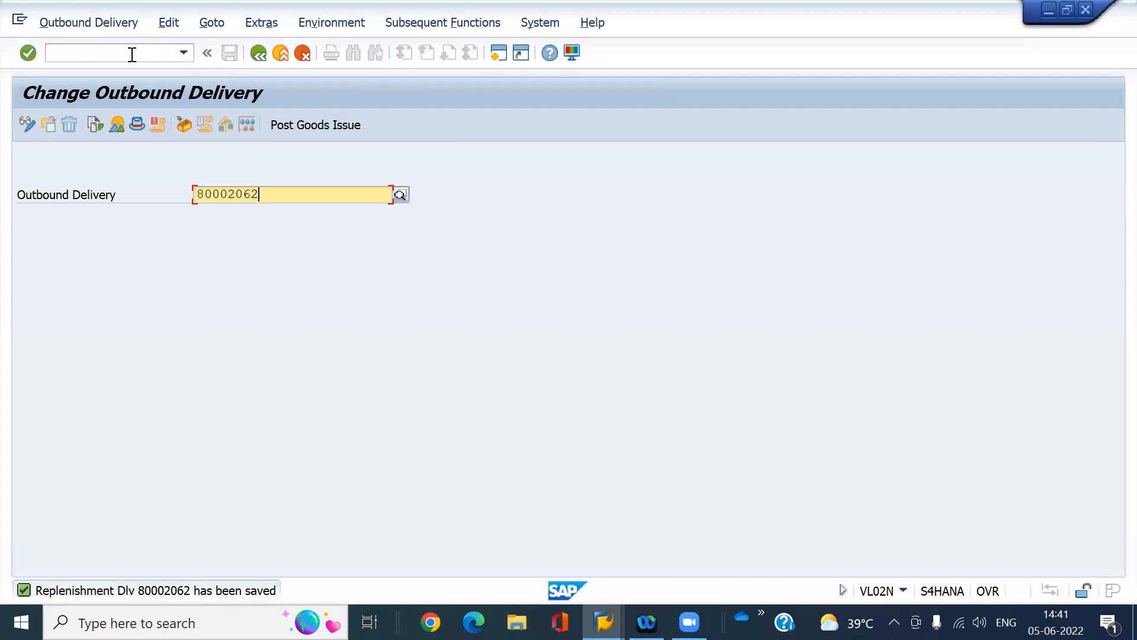
{"action": "type", "text": "/nmig"}
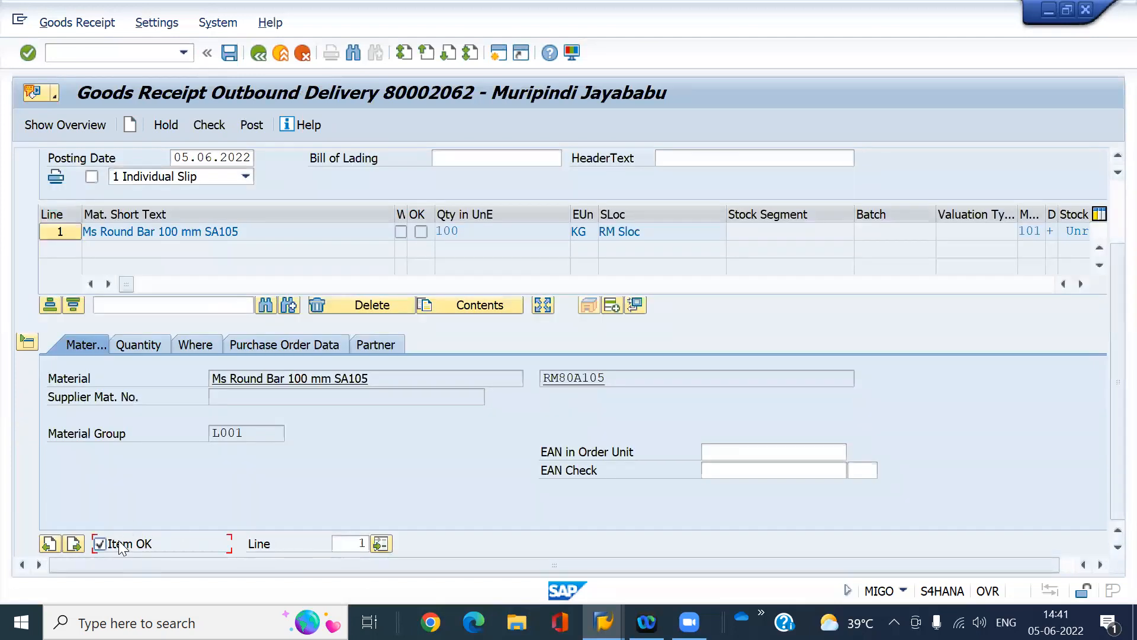
{"action": "left_click", "coordinate": [196, 344]}
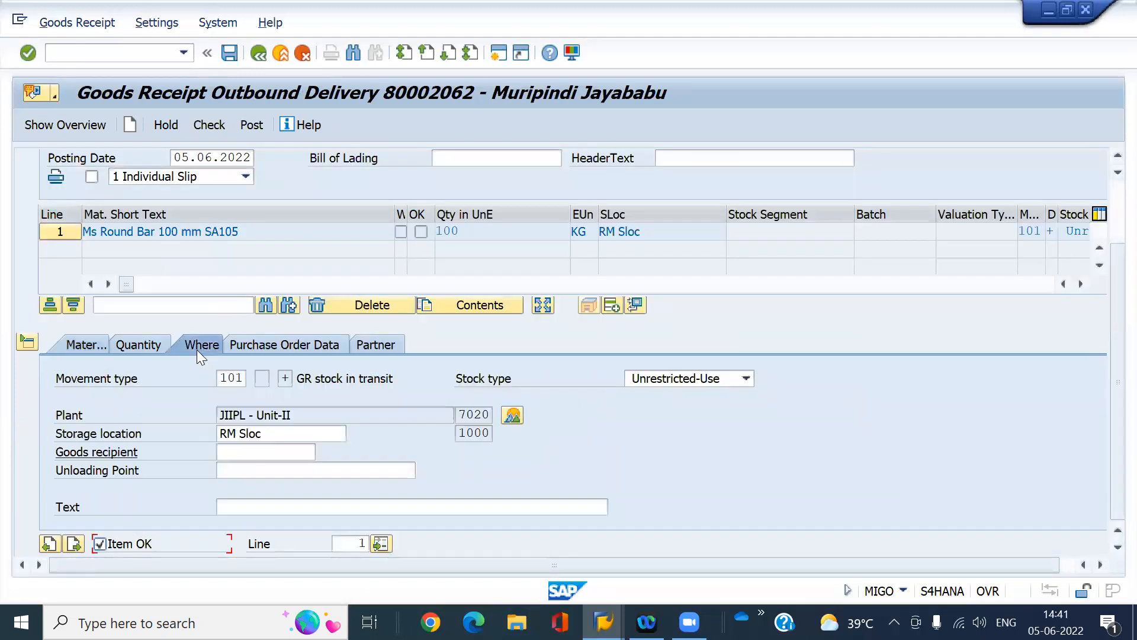
{"action": "left_click", "coordinate": [285, 343]}
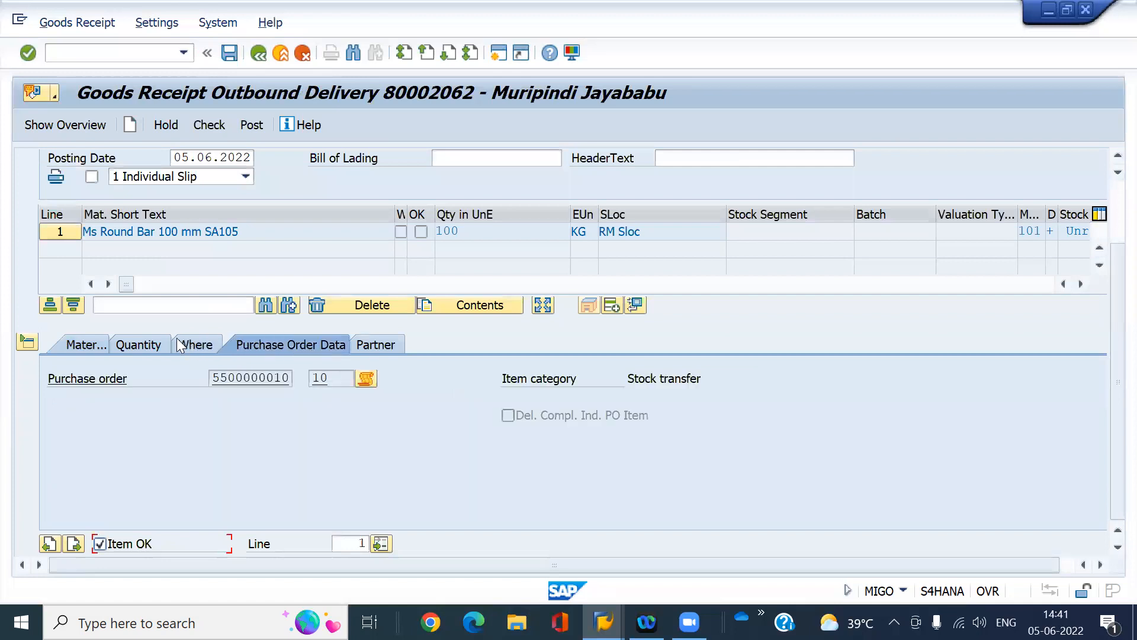
{"action": "left_click", "coordinate": [200, 343]}
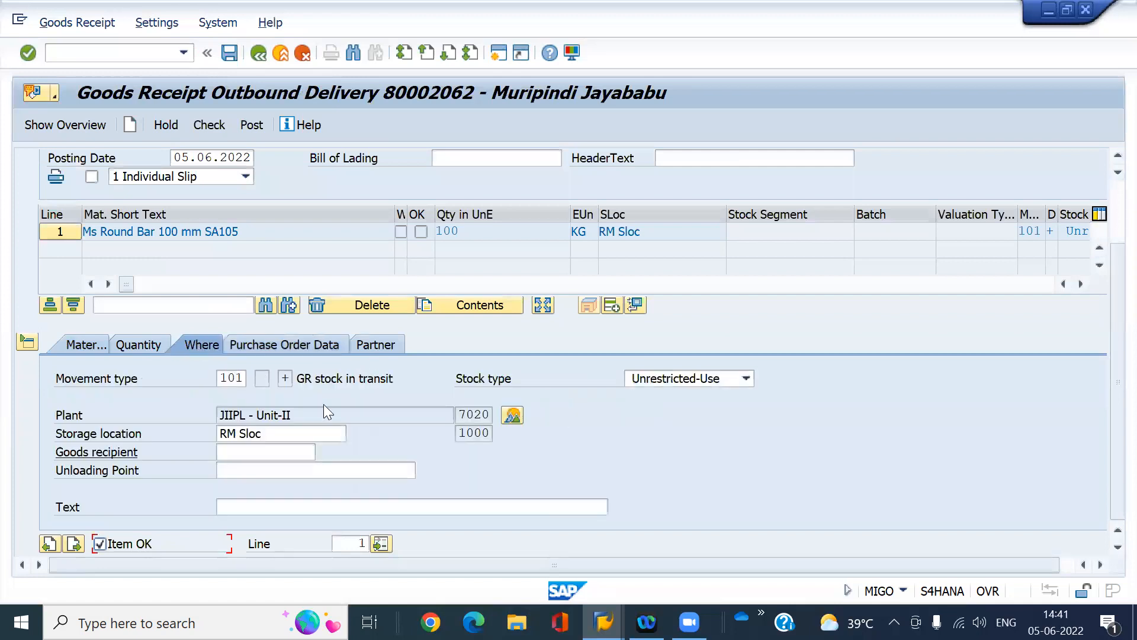
{"action": "left_click", "coordinate": [473, 414]}
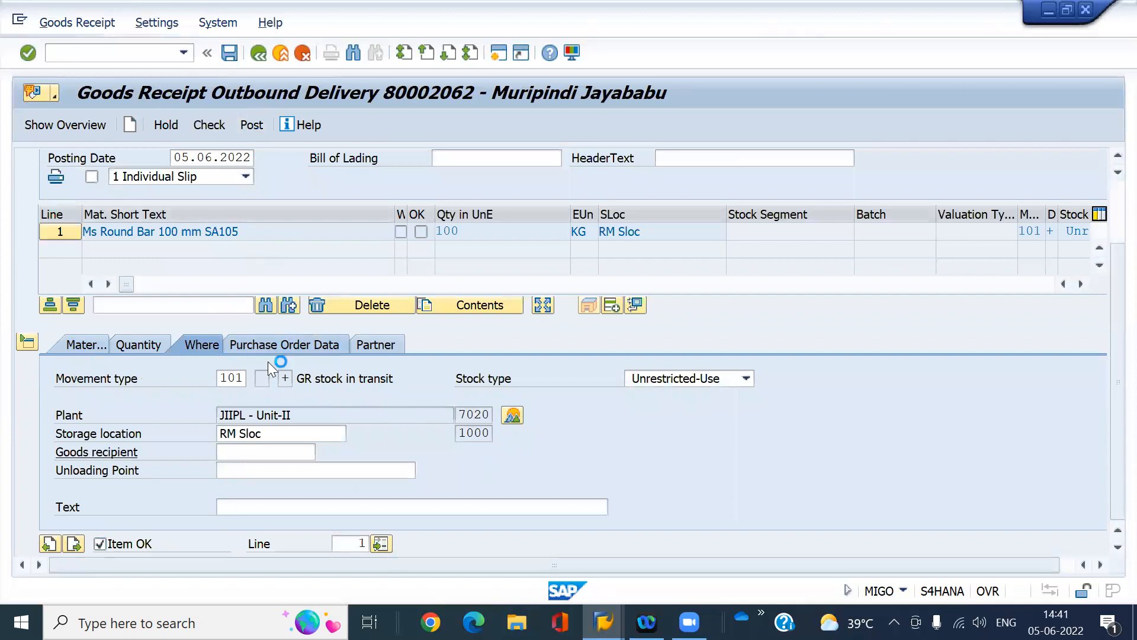
- Go to the scheduling agreement transactions ME33 and ME38
{"action": "left_click", "coordinate": [251, 125]}
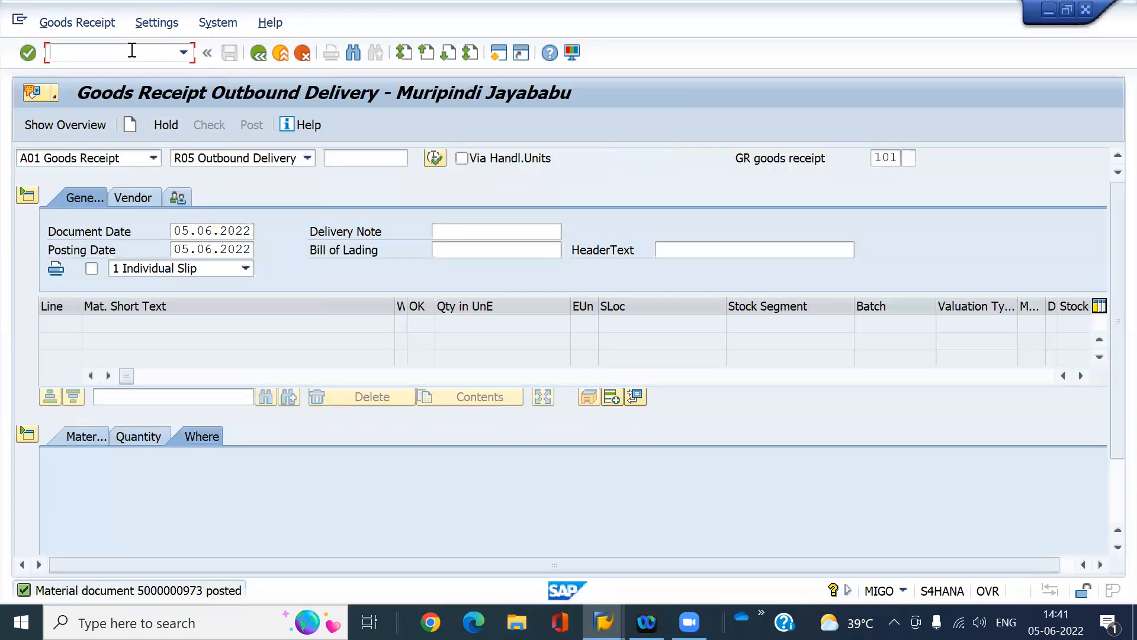
{"action": "type", "text": "/nme33"}
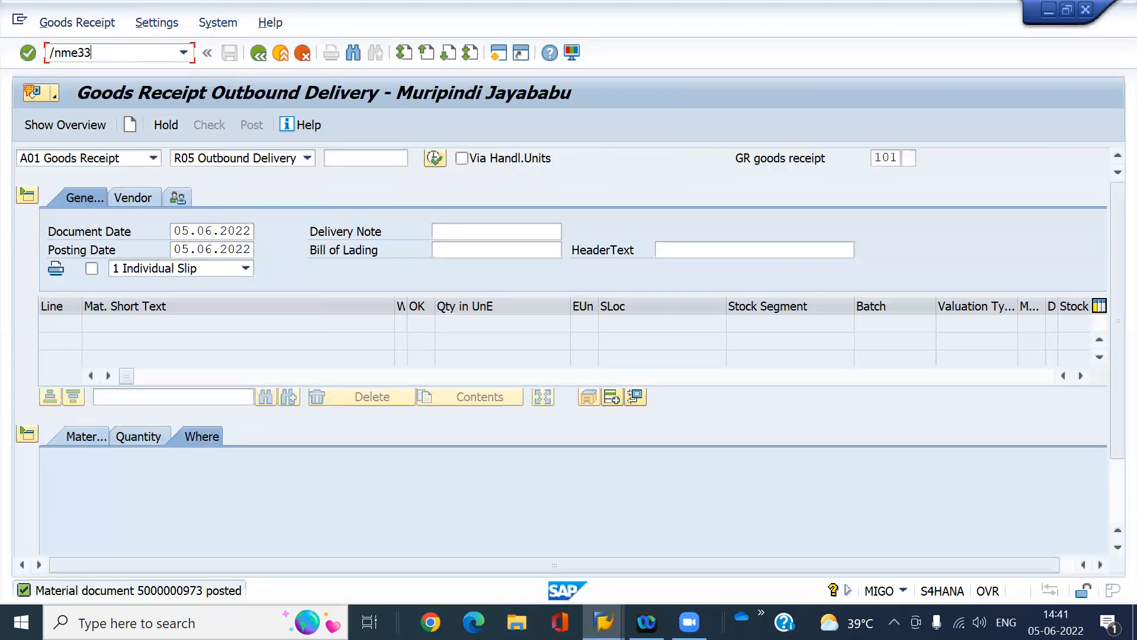
{"action": "type", "text": "l"}
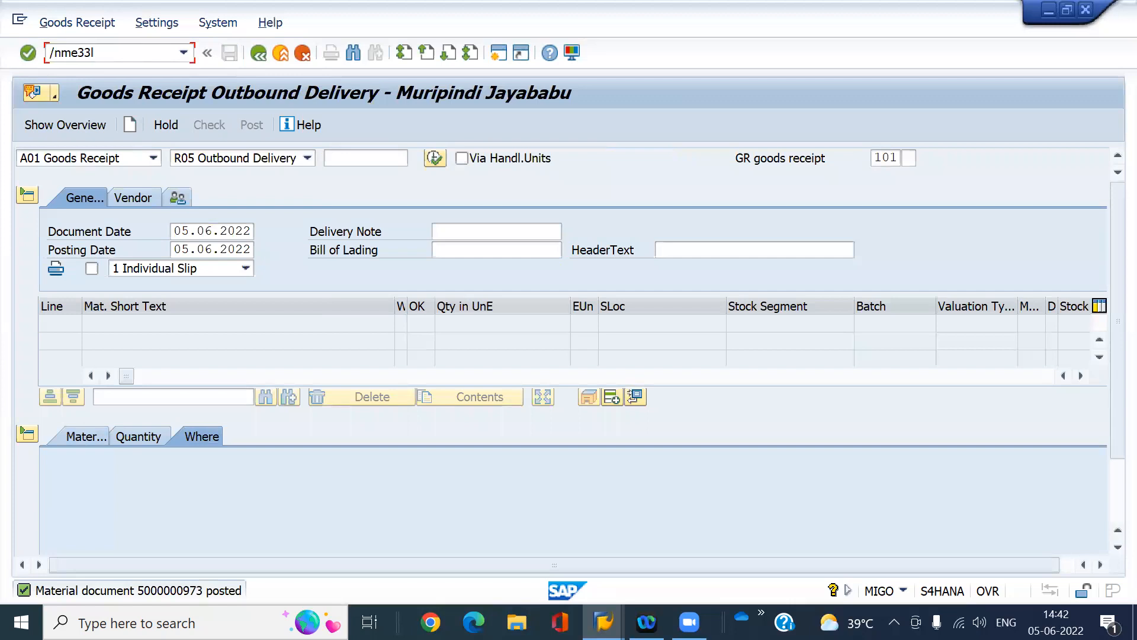
{"action": "type", "text": "/nme38"}
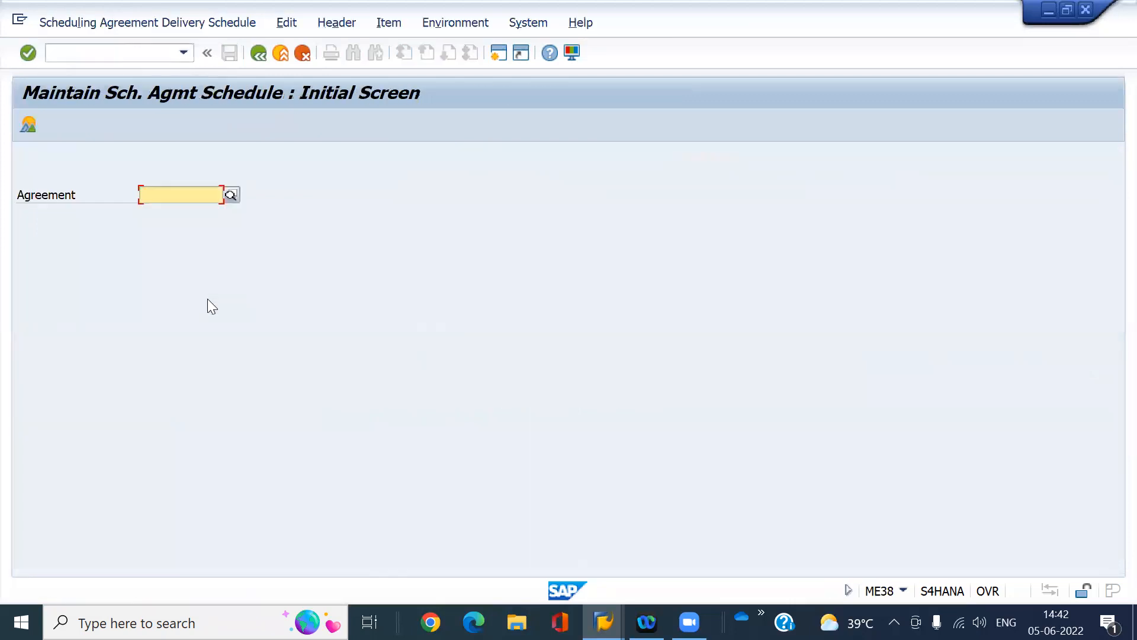
{"action": "type", "text": "5500000010"}
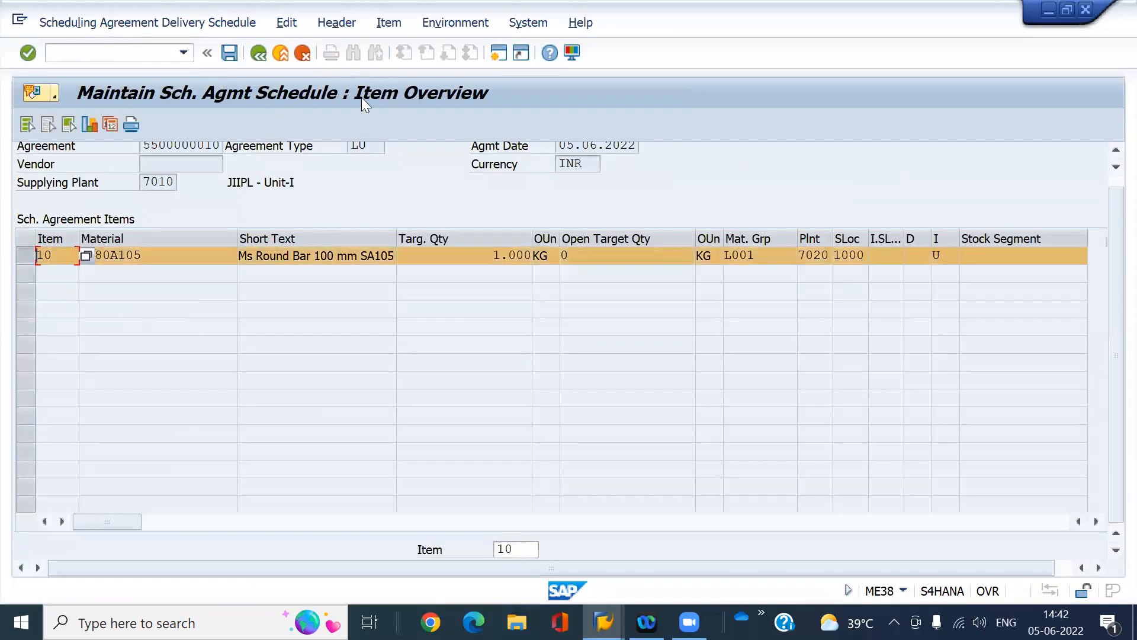
{"action": "left_click", "coordinate": [388, 22]}
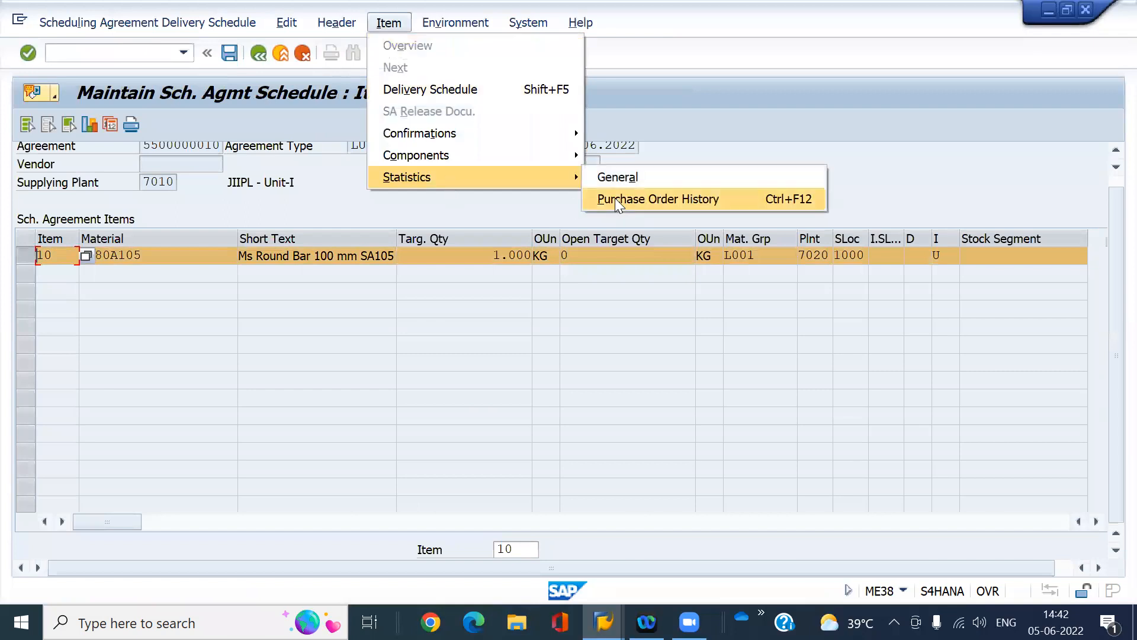
{"action": "left_click", "coordinate": [657, 199]}
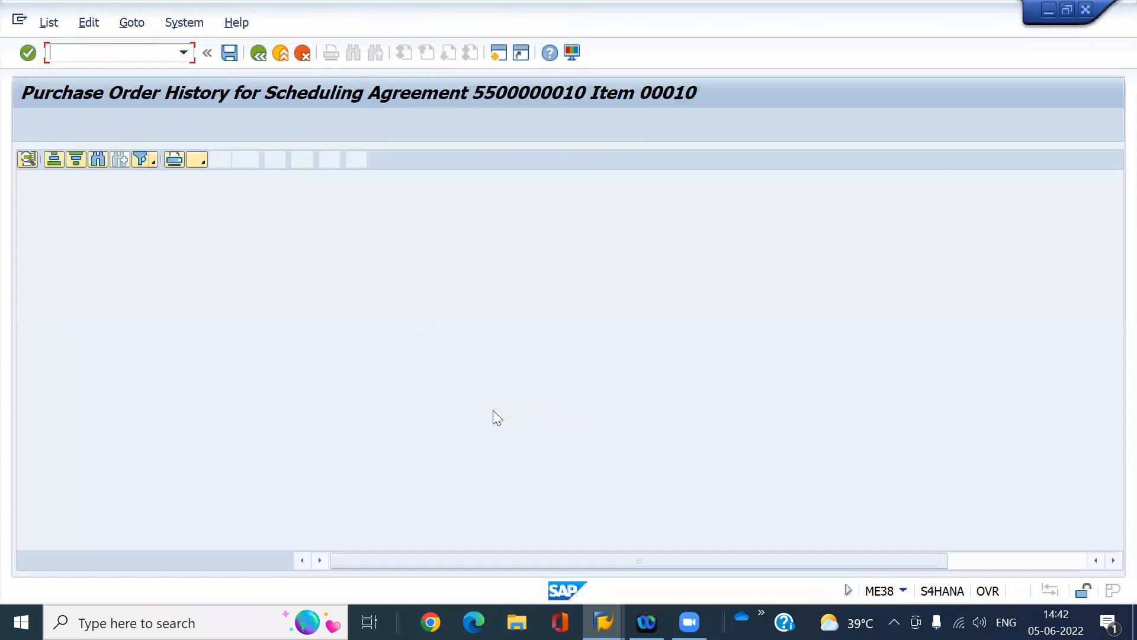
{"action": "left_click", "coordinate": [27, 159]}
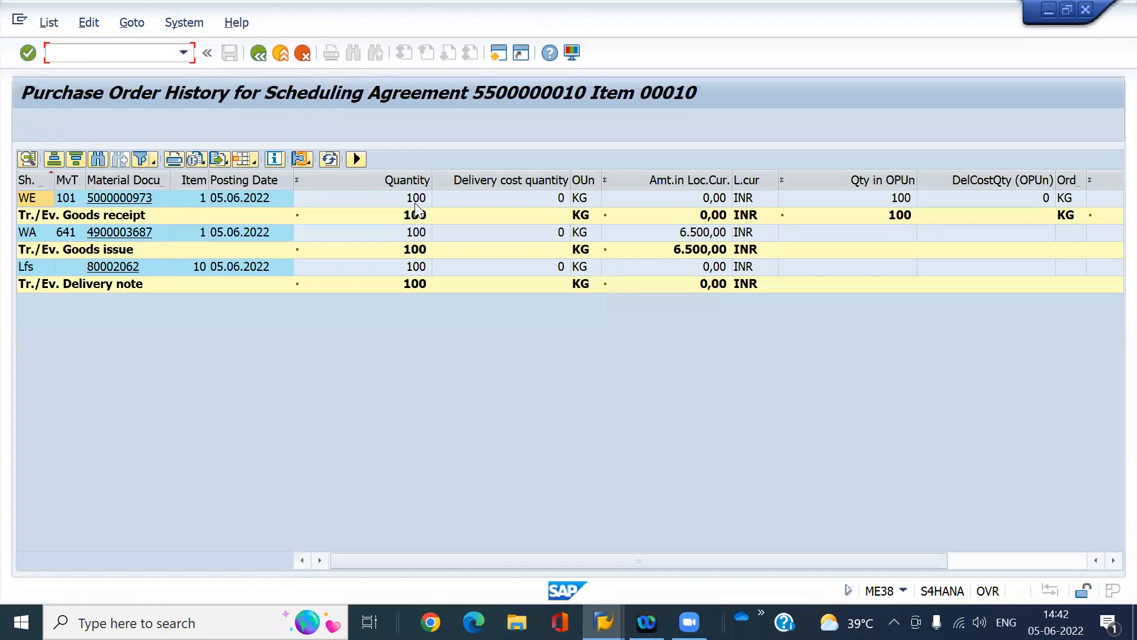
{"action": "mouse_move", "coordinate": [429, 319]}
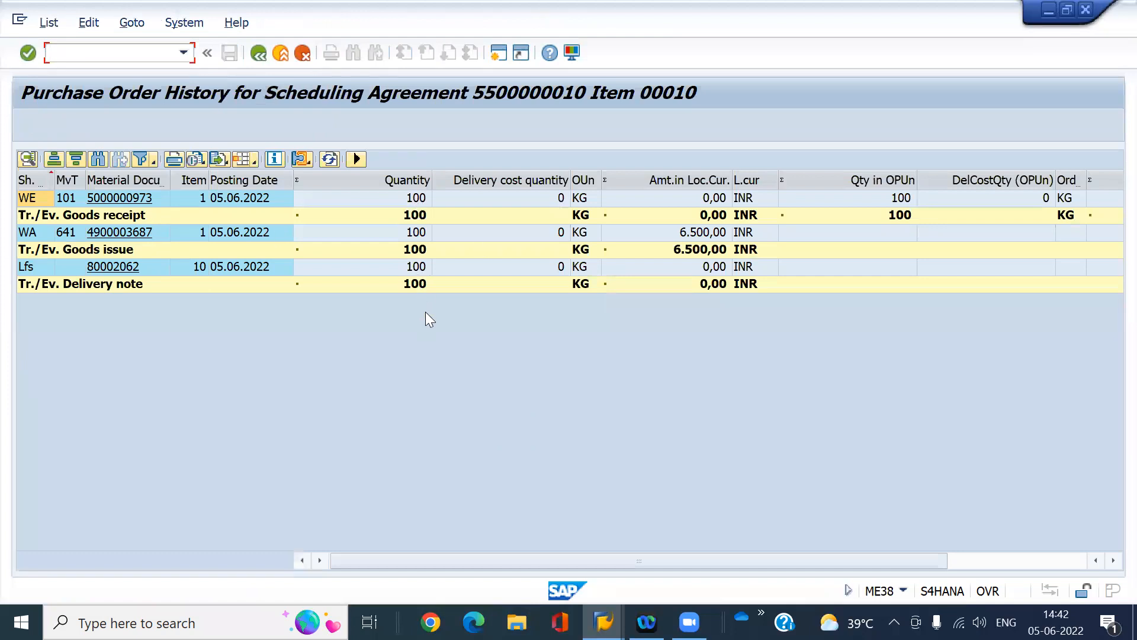